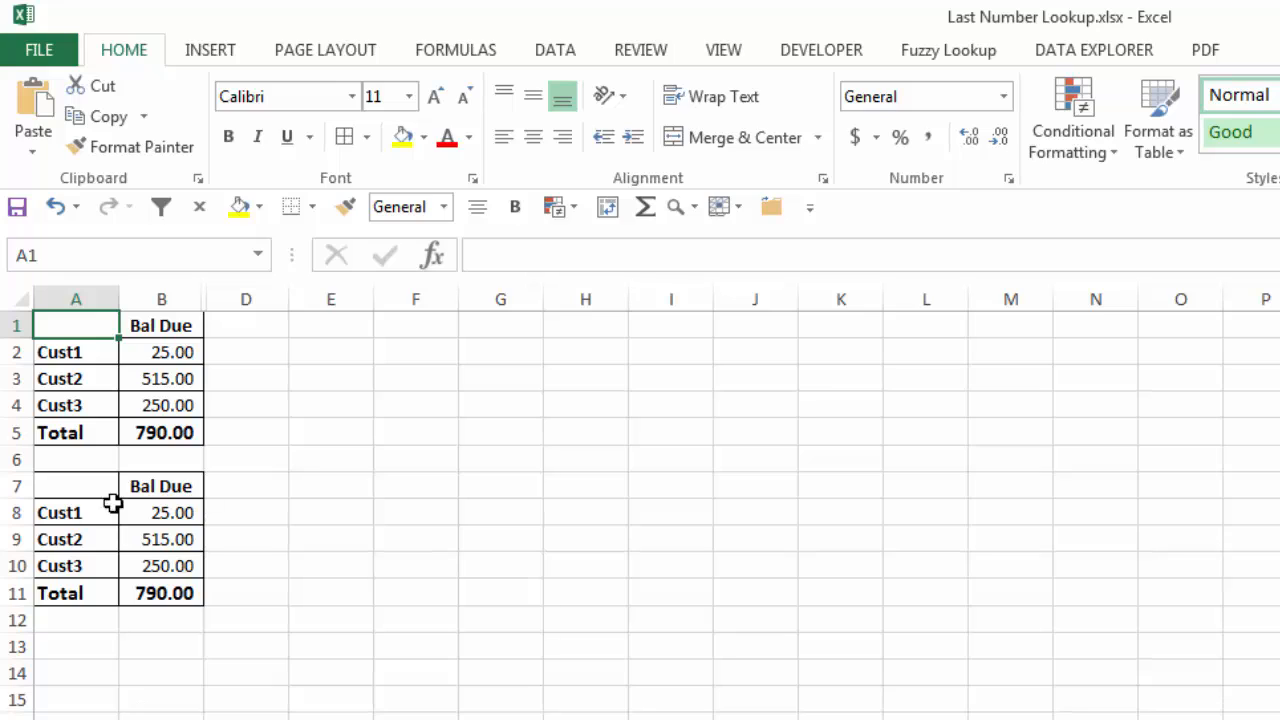
pyautogui.moveTo(124, 369)
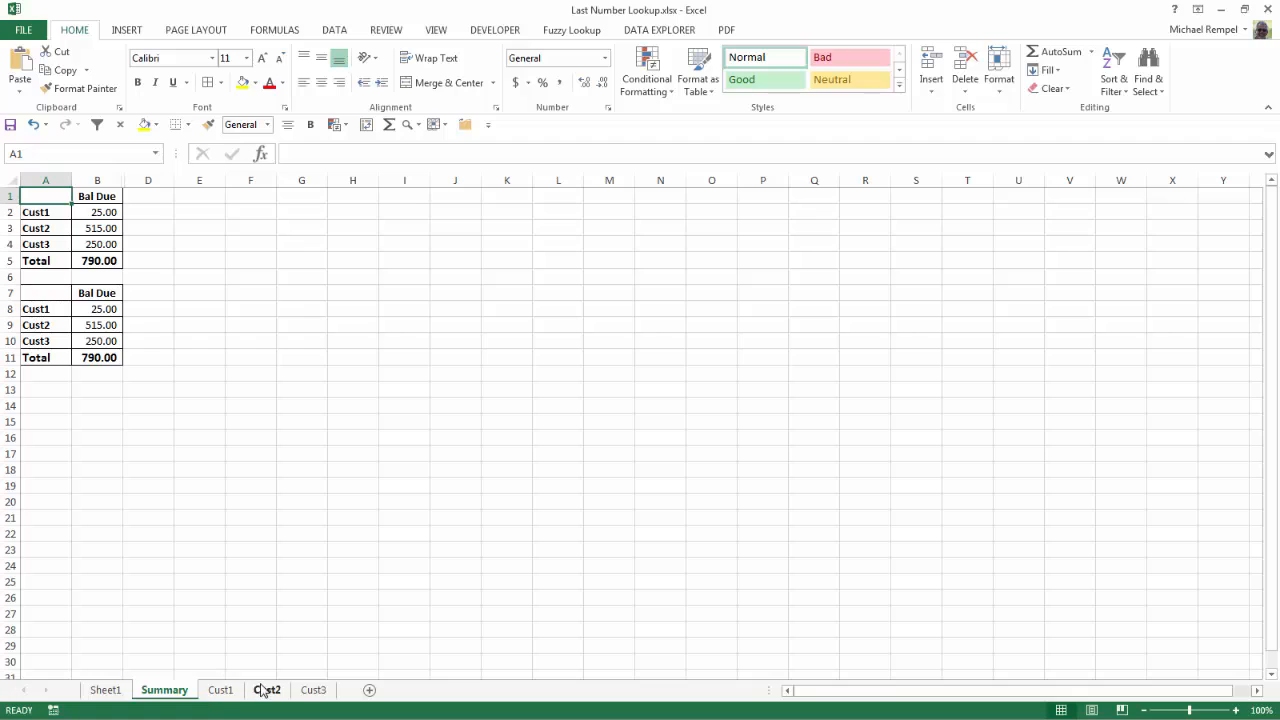
# Look through the Cust1, Cust2 and Cust3 transaction histories.
pyautogui.click(220, 689)
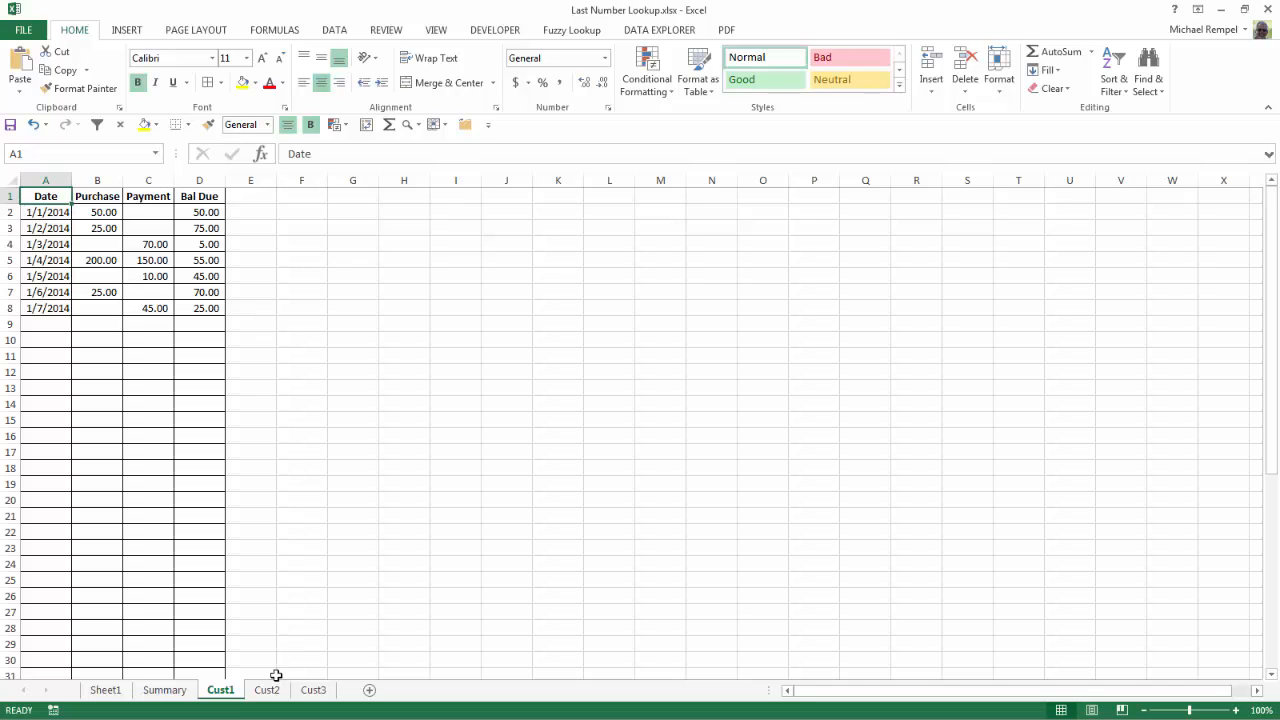
pyautogui.click(266, 689)
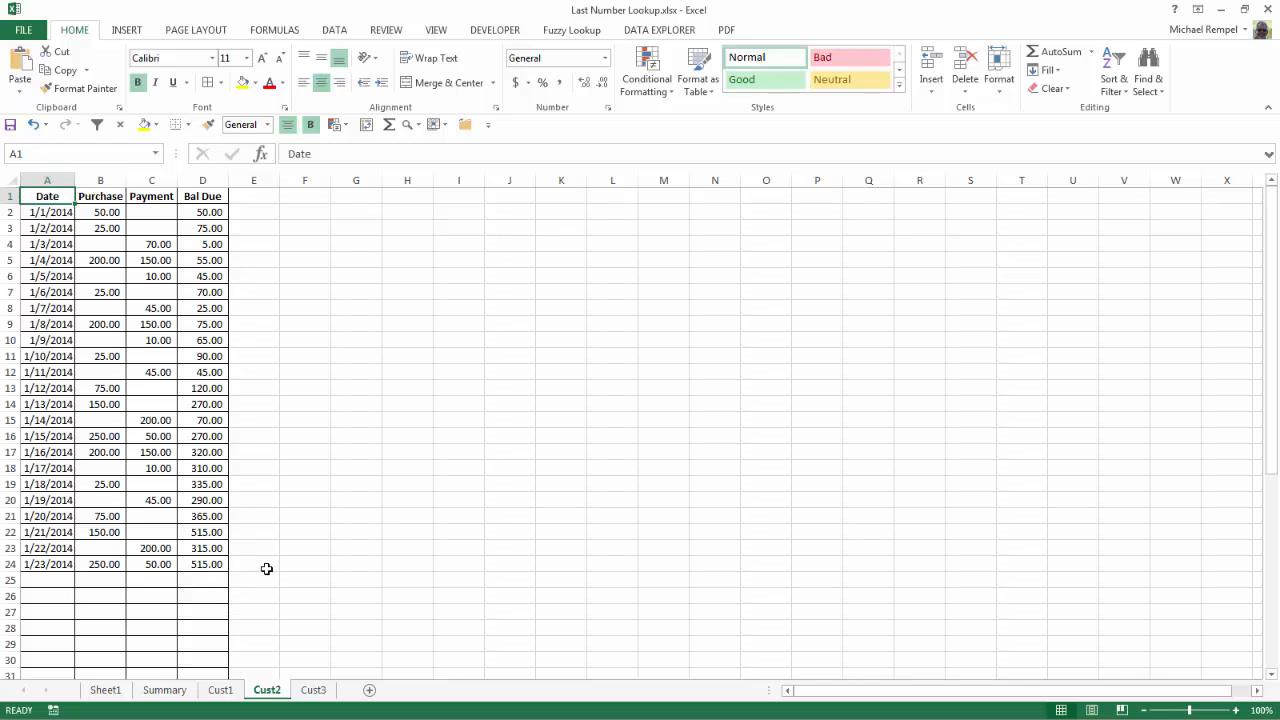
pyautogui.click(313, 690)
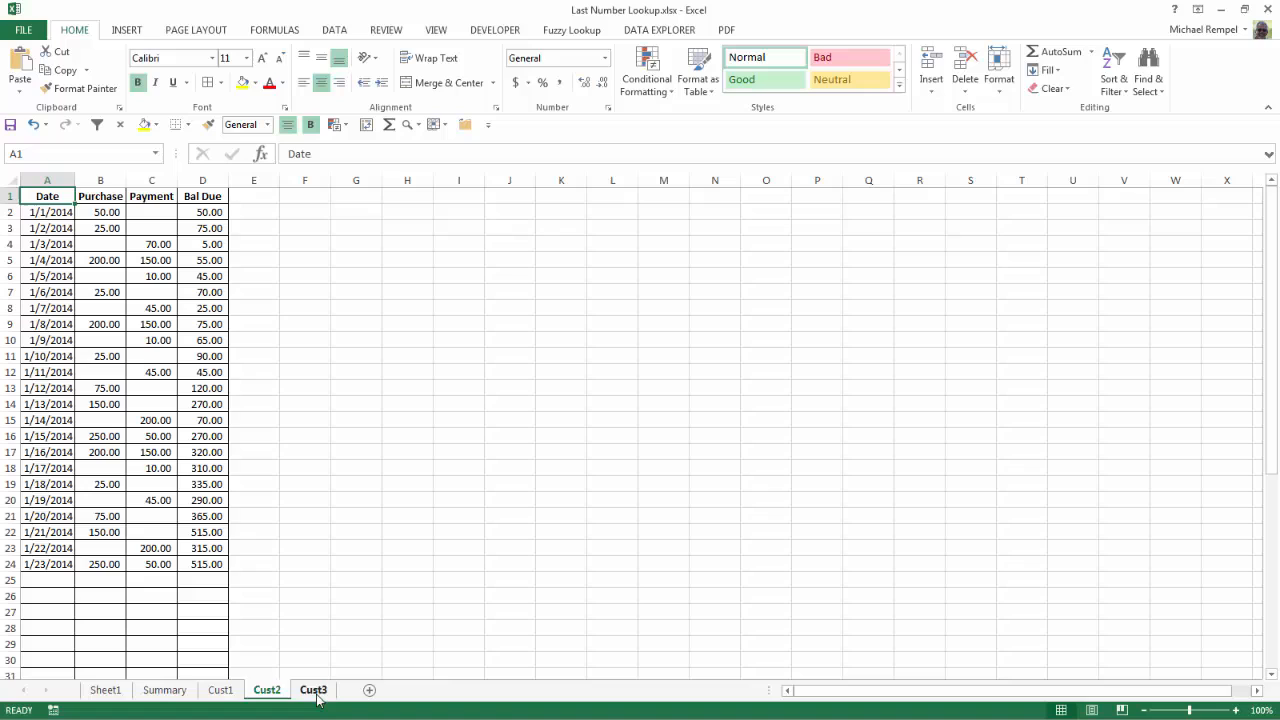
pyautogui.click(313, 689)
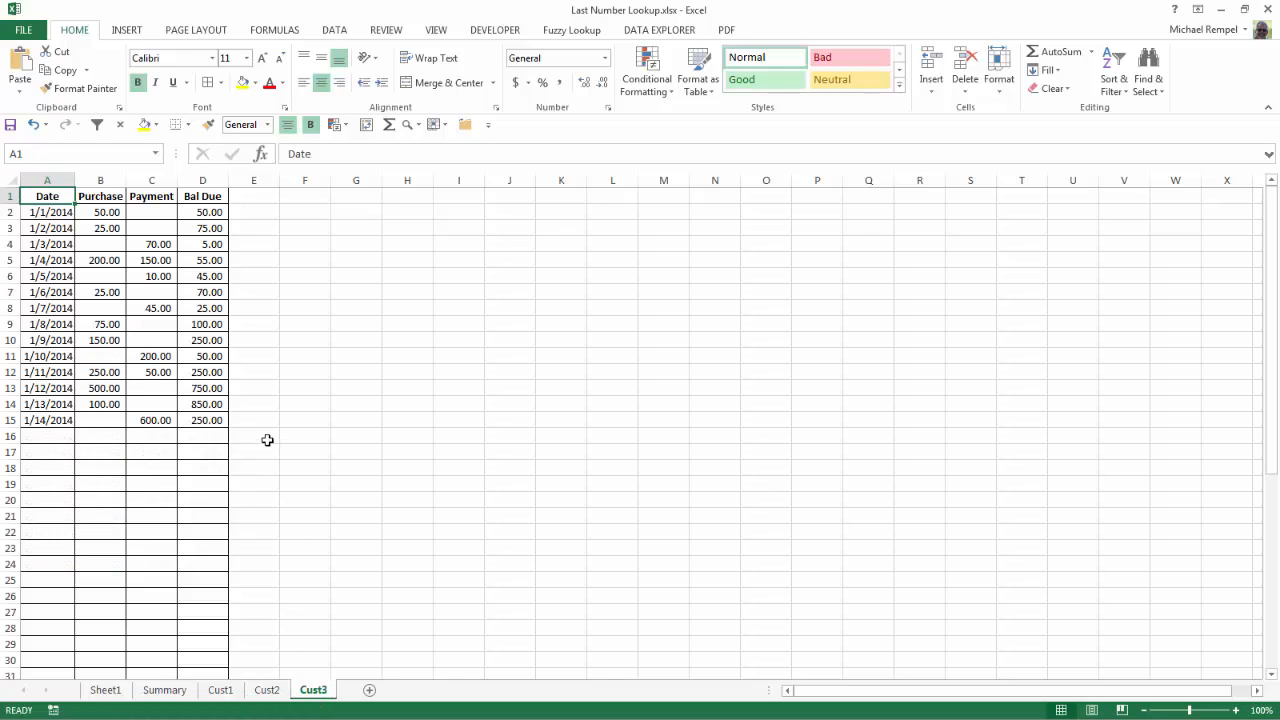
pyautogui.moveTo(261, 437)
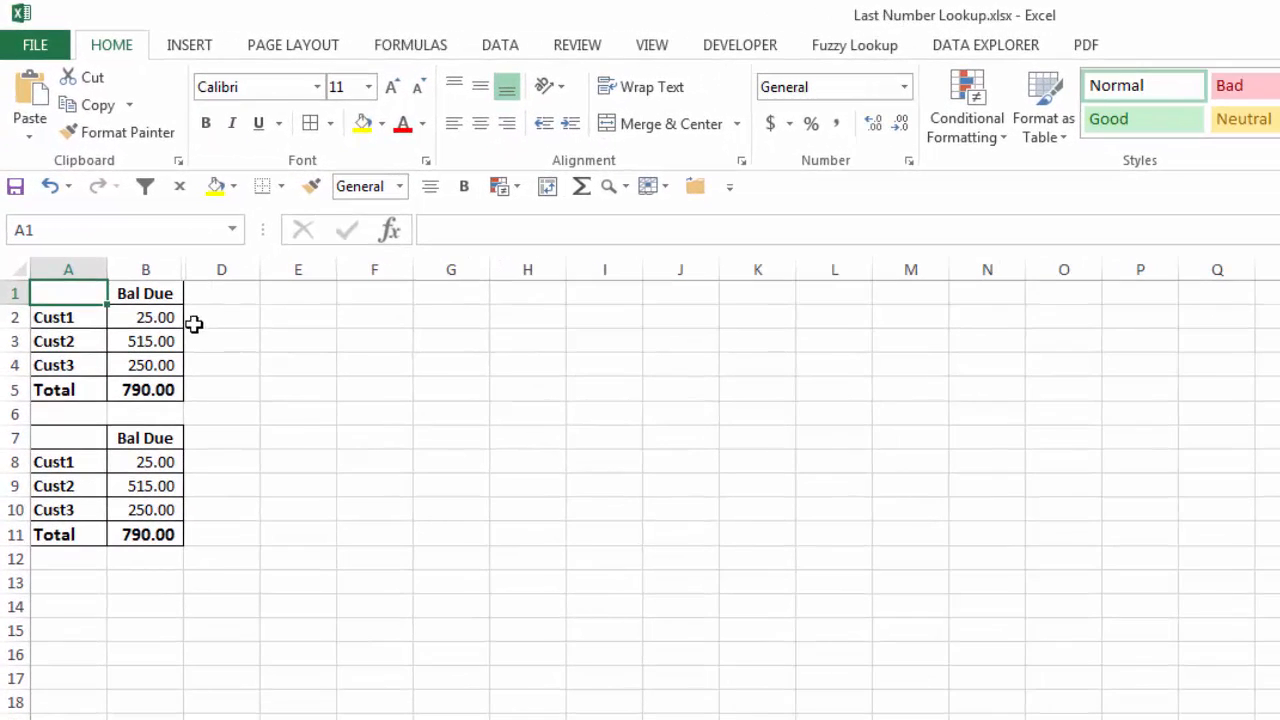
pyautogui.moveTo(209, 373)
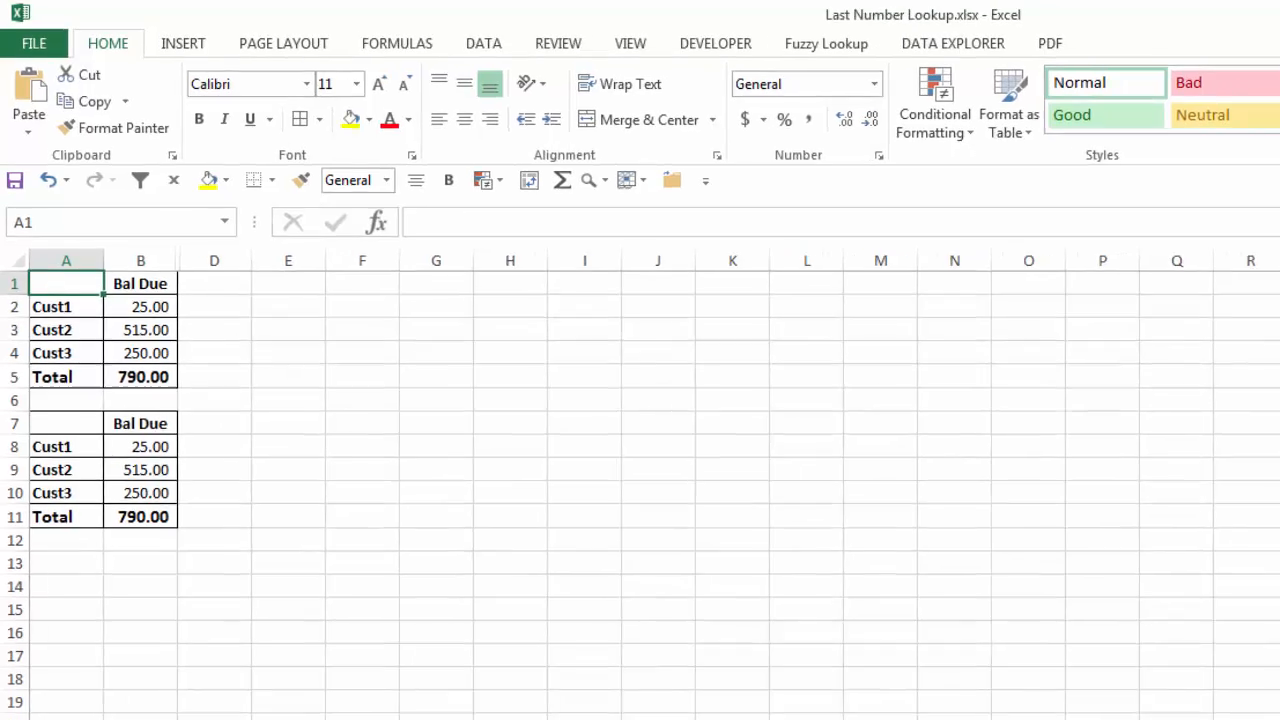
# Recheck the Cust1 and Cust3 sheets, then return to the Summary sheet.
pyautogui.click(220, 690)
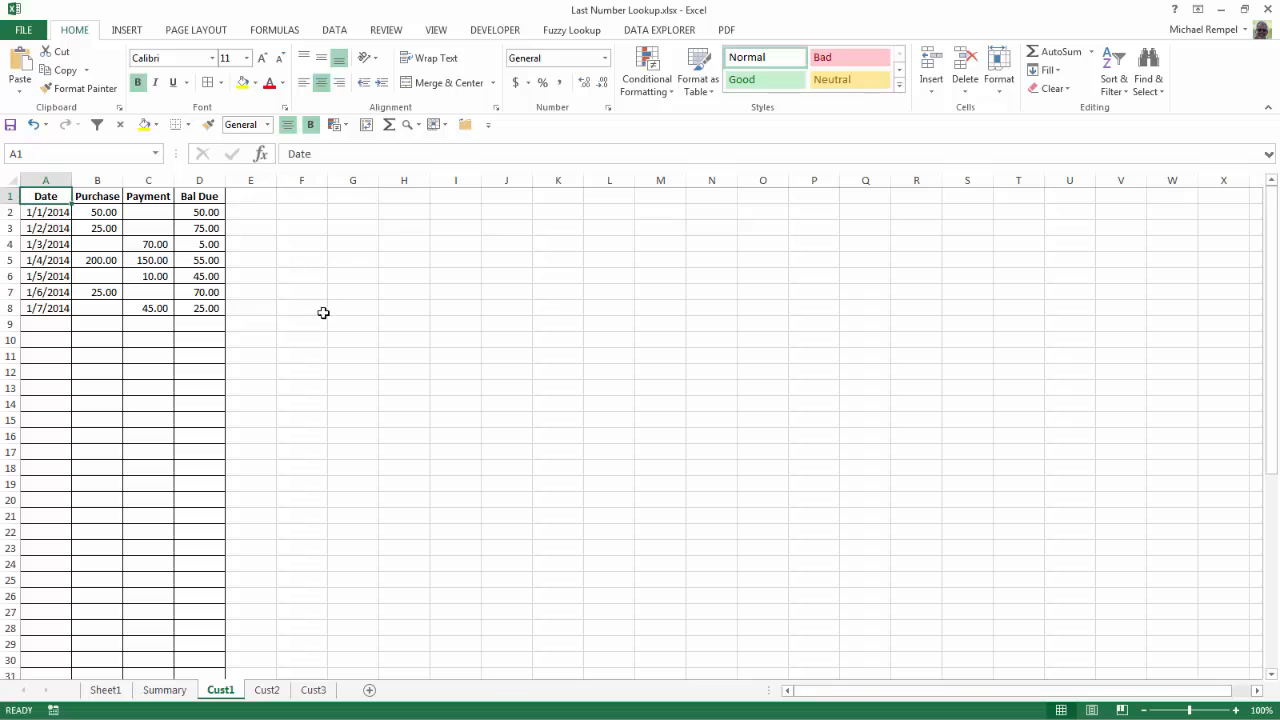
pyautogui.moveTo(239, 313)
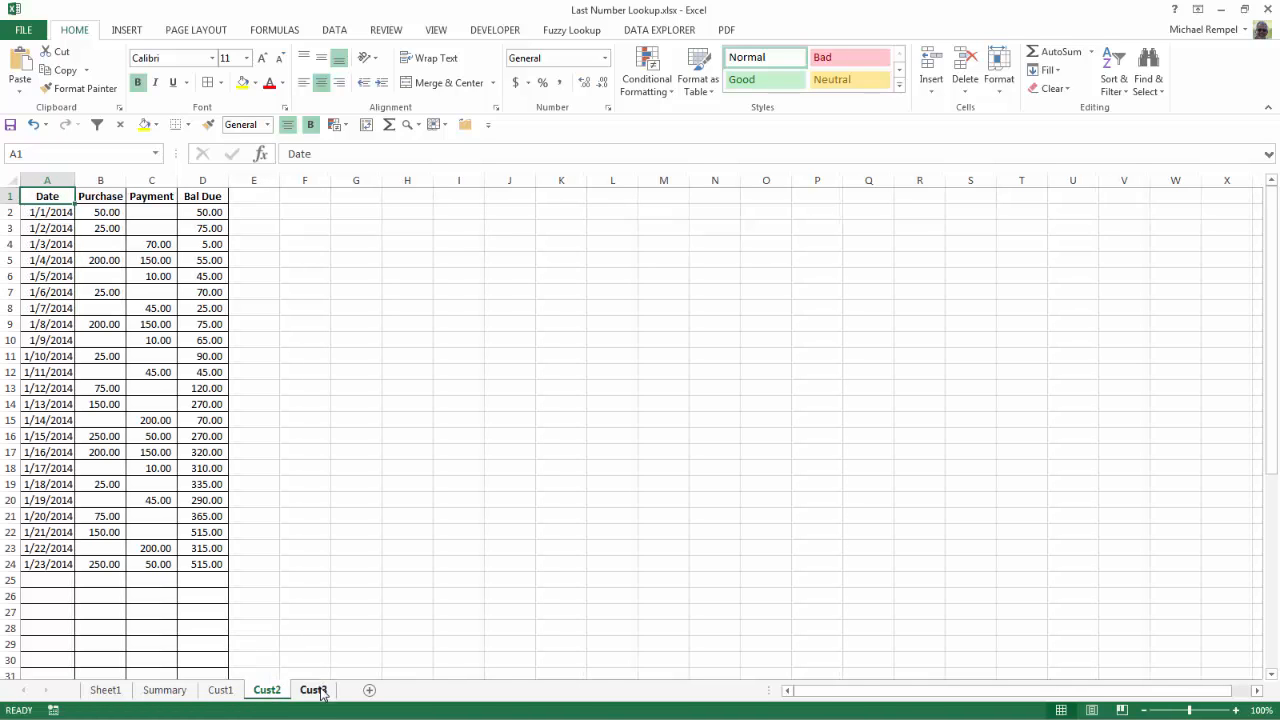
pyautogui.click(313, 690)
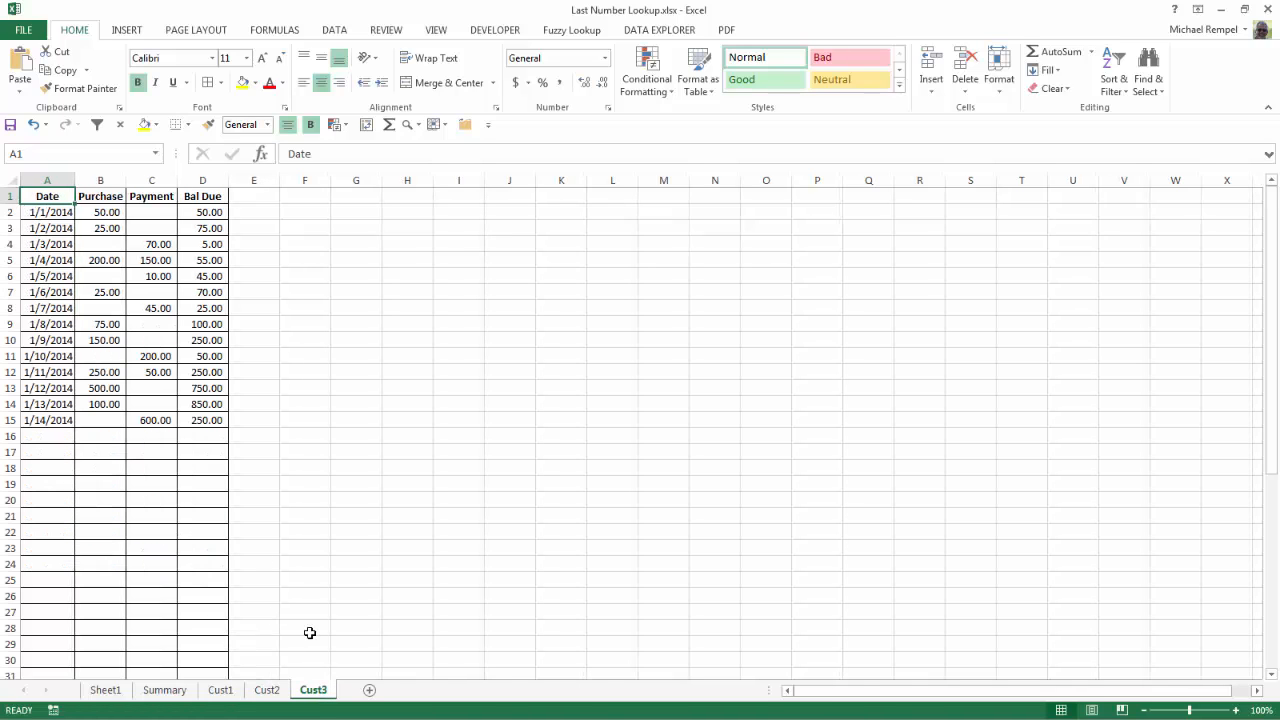
pyautogui.click(164, 689)
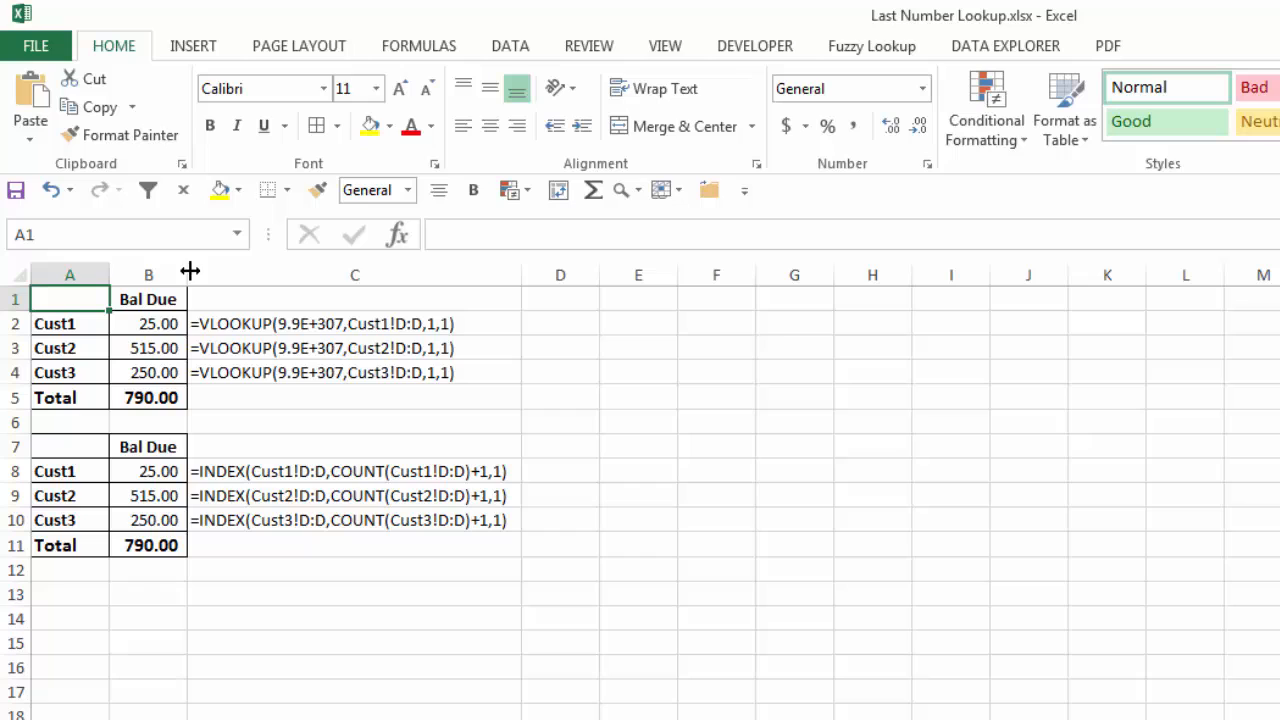
pyautogui.click(354, 323)
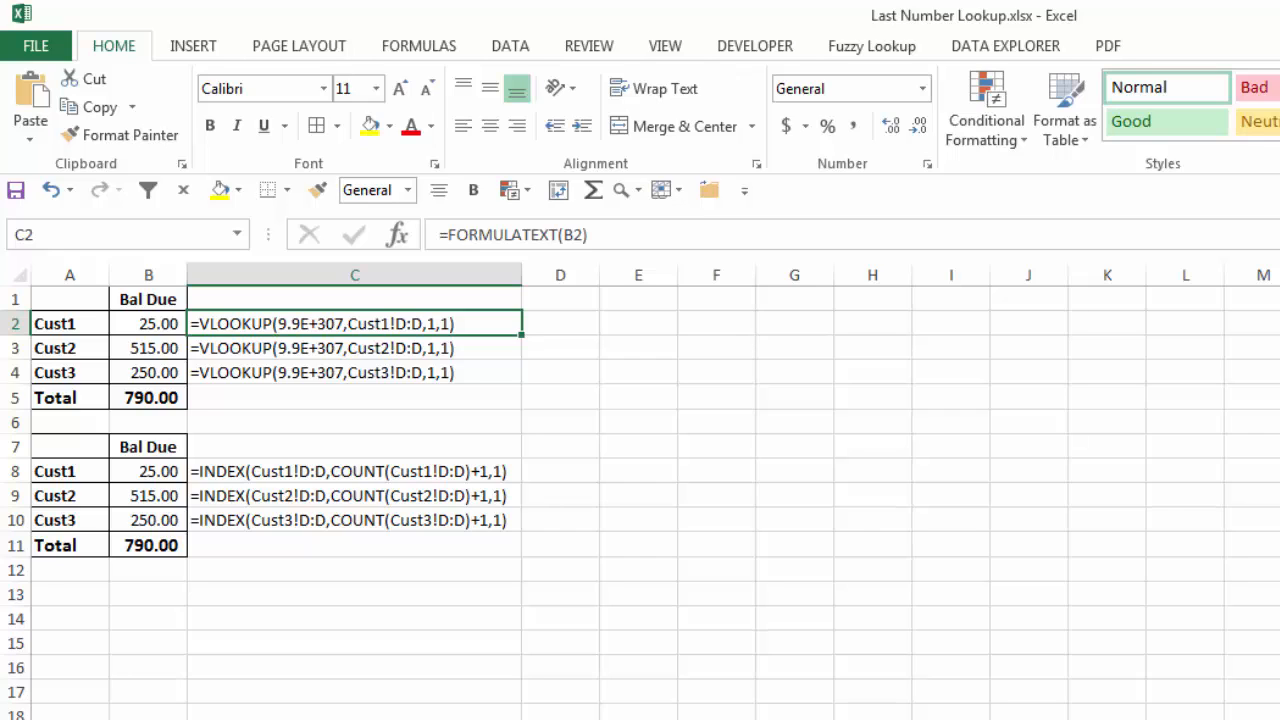
pyautogui.click(560, 323)
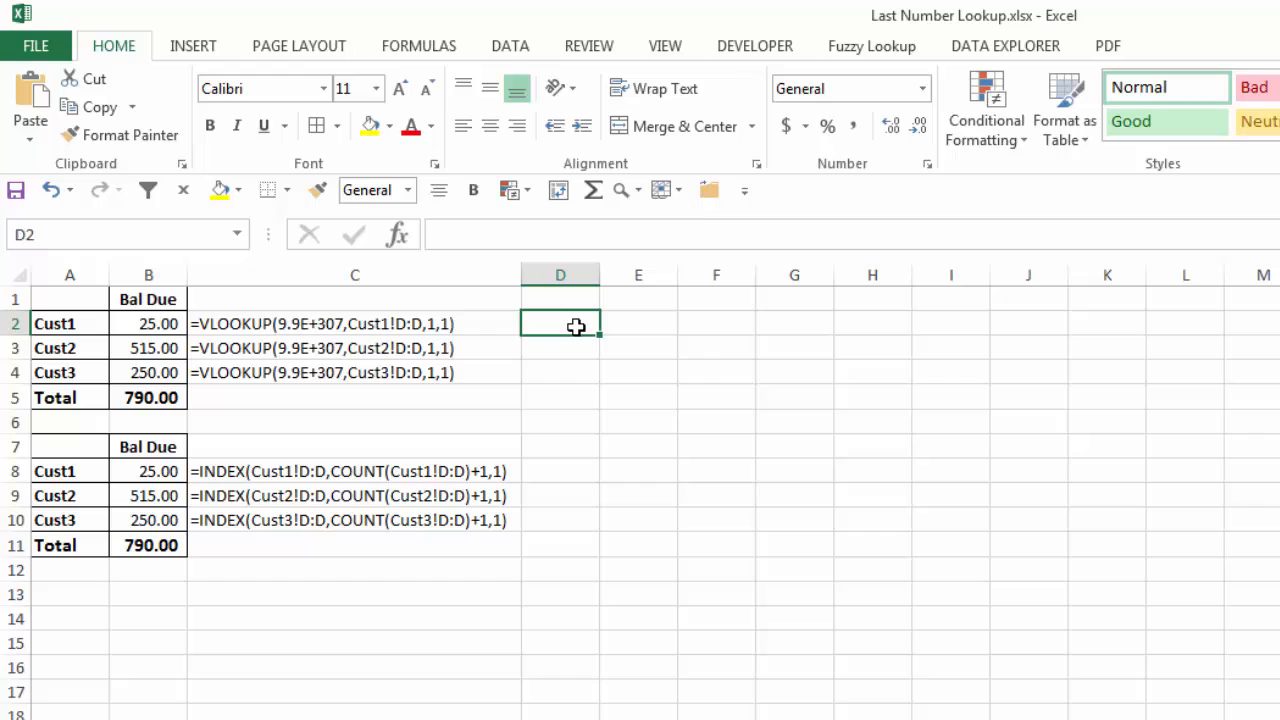
# Begin typing =VLOOKUP( in D2, then discard the entry with Esc.
pyautogui.write('=vl')
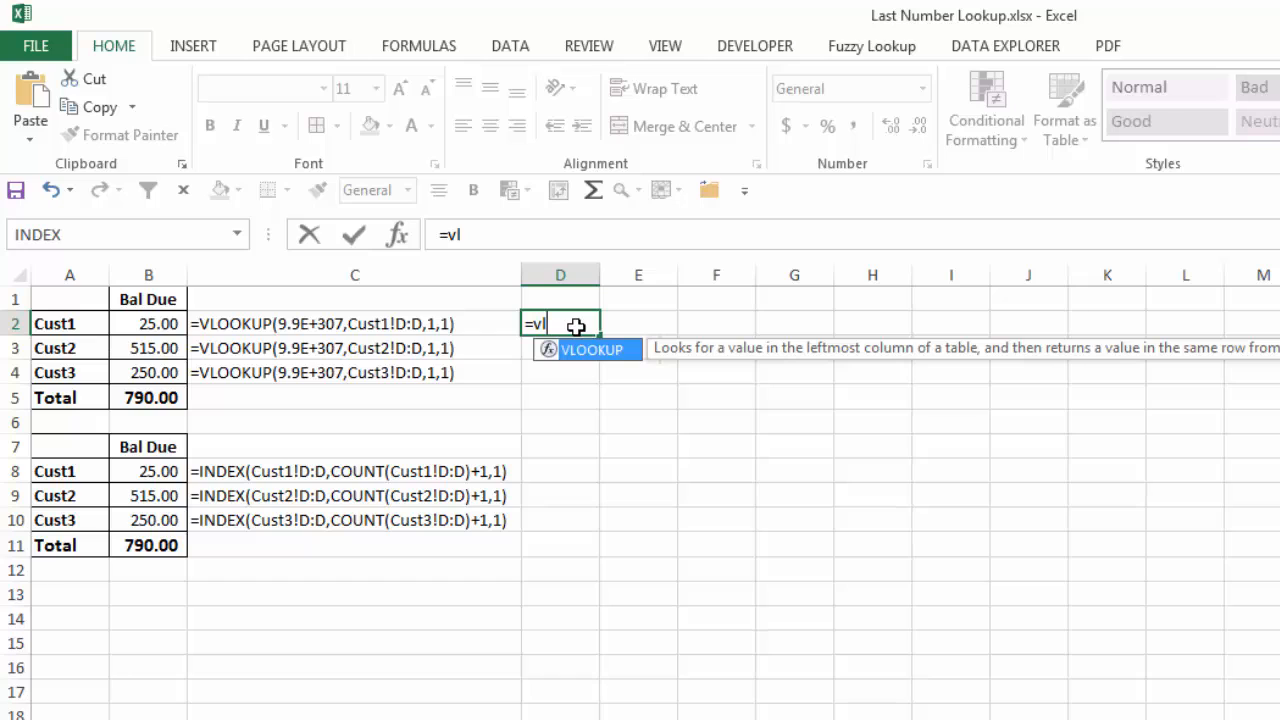
pyautogui.write('VLOOKUP(')
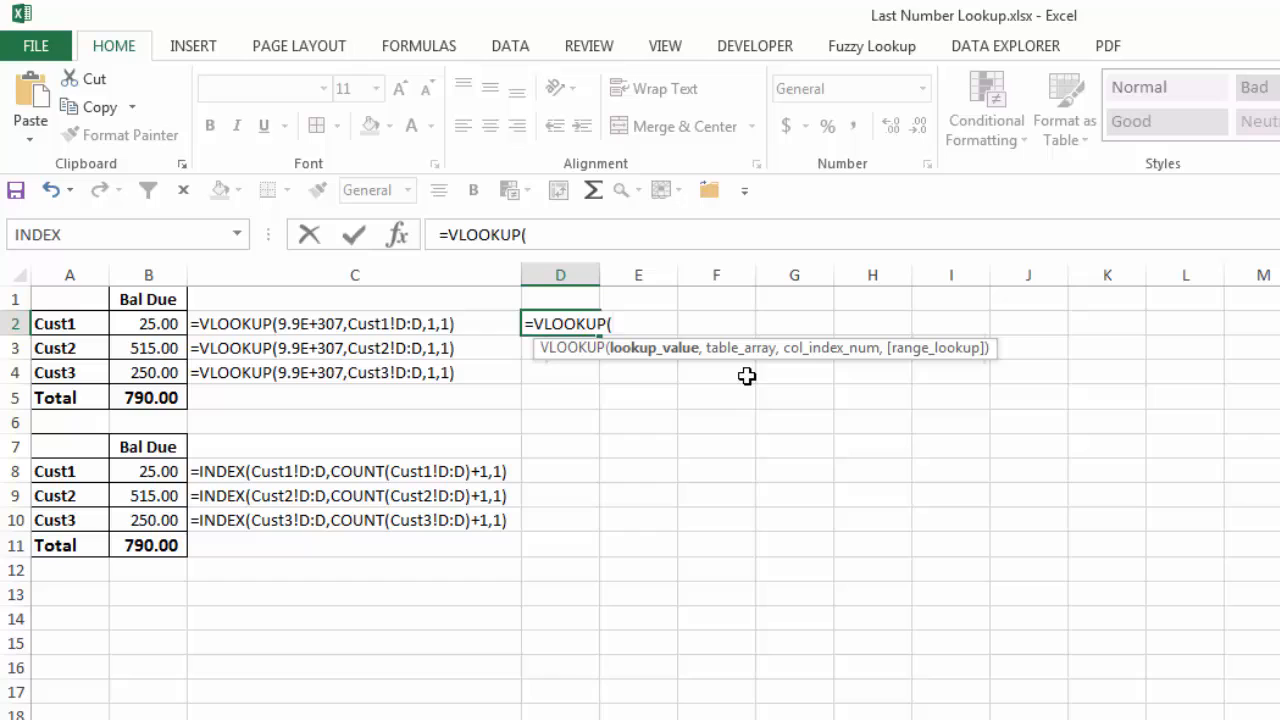
pyautogui.moveTo(935, 376)
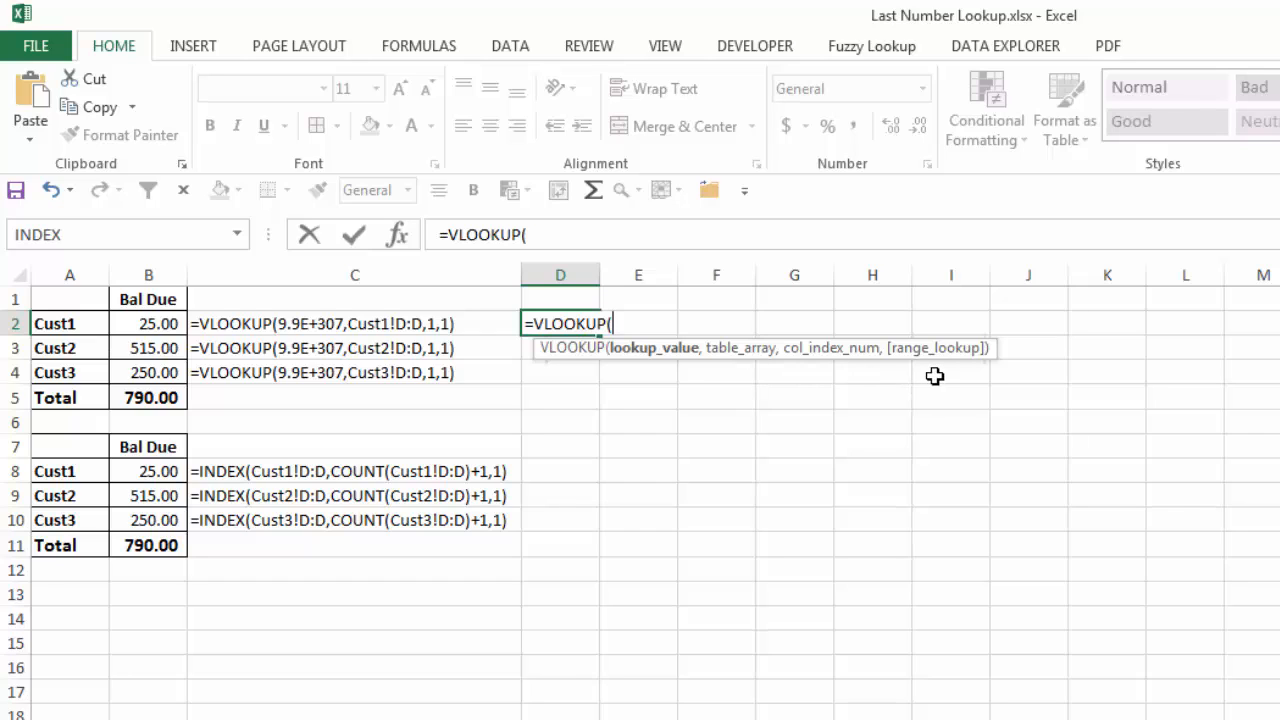
pyautogui.moveTo(937, 374)
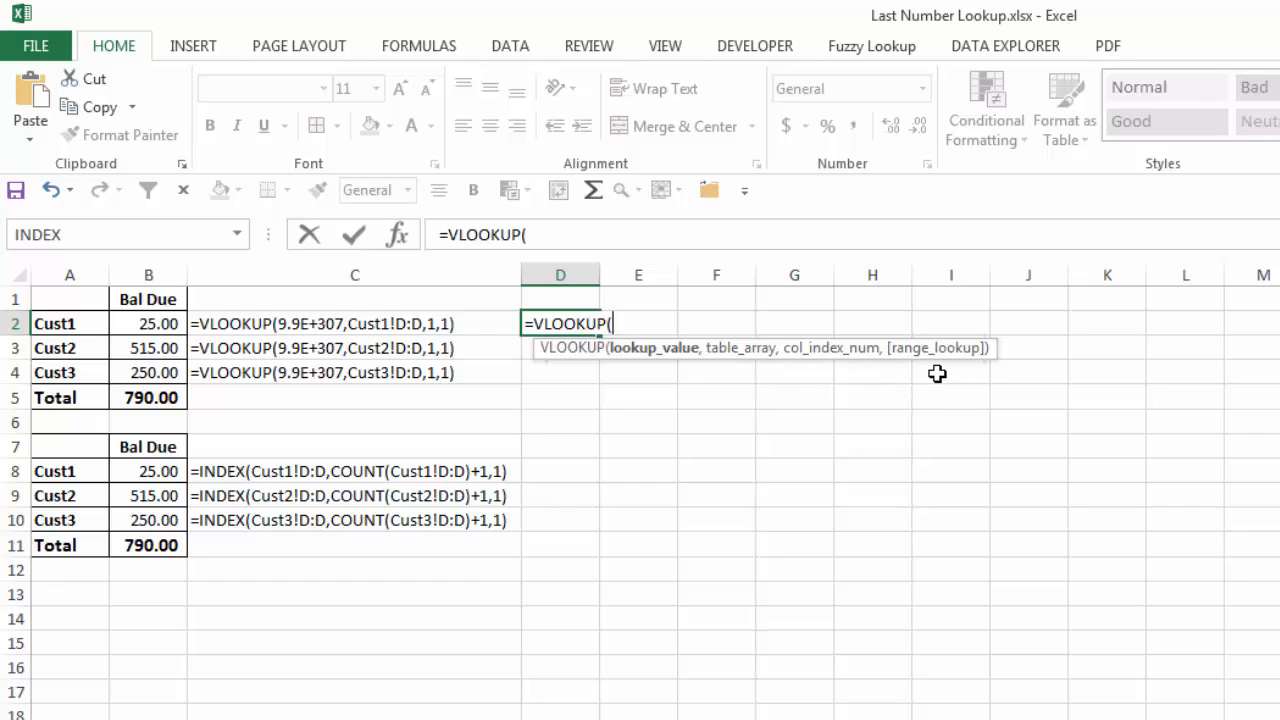
pyautogui.moveTo(648, 383)
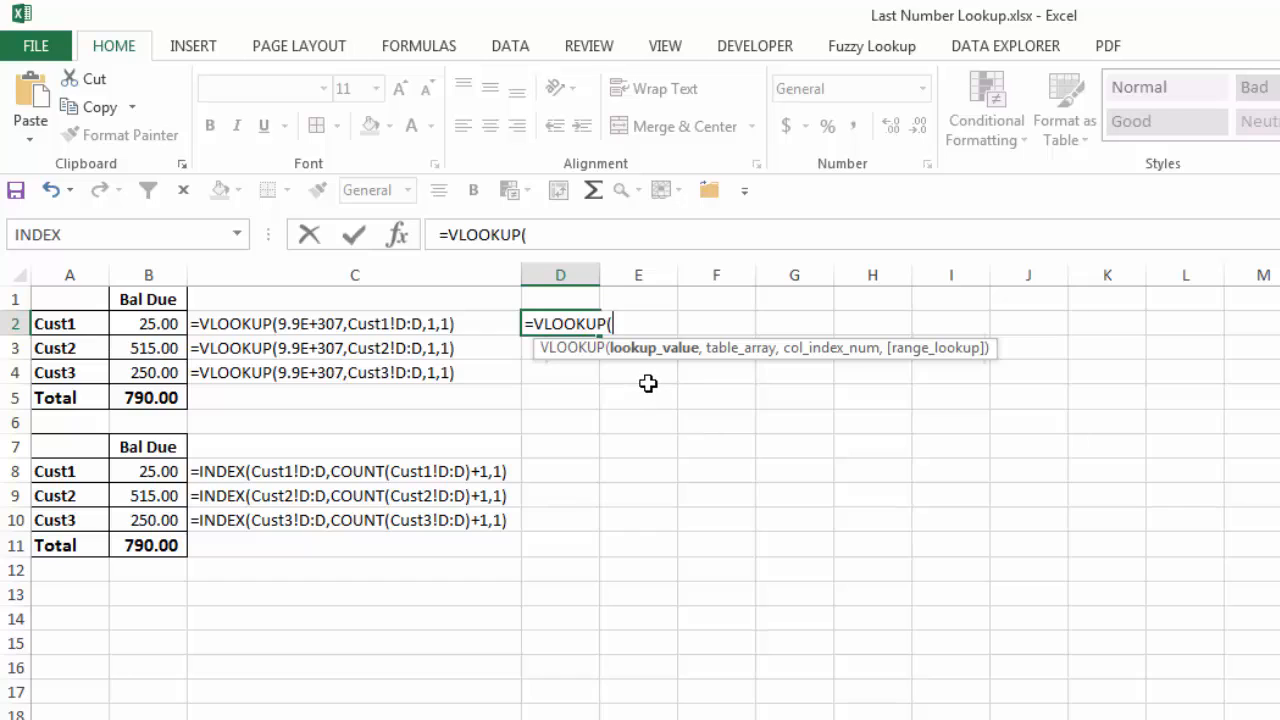
pyautogui.moveTo(275, 410)
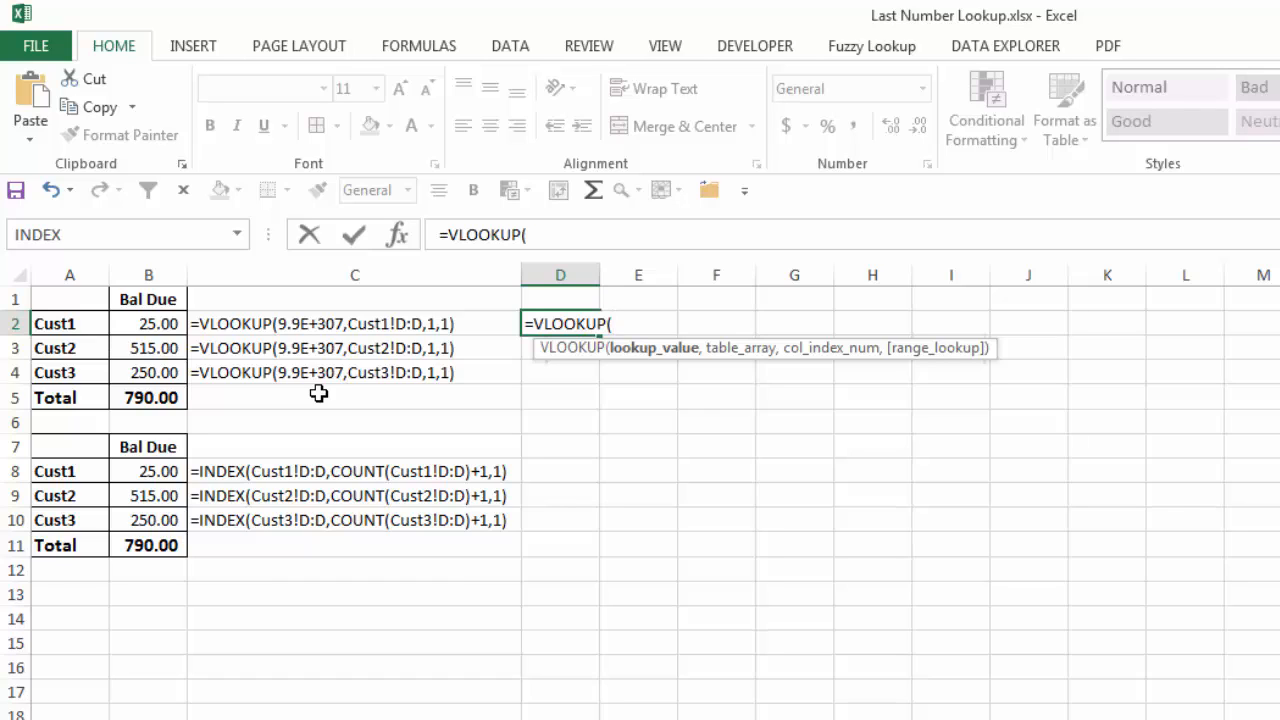
pyautogui.moveTo(290, 392)
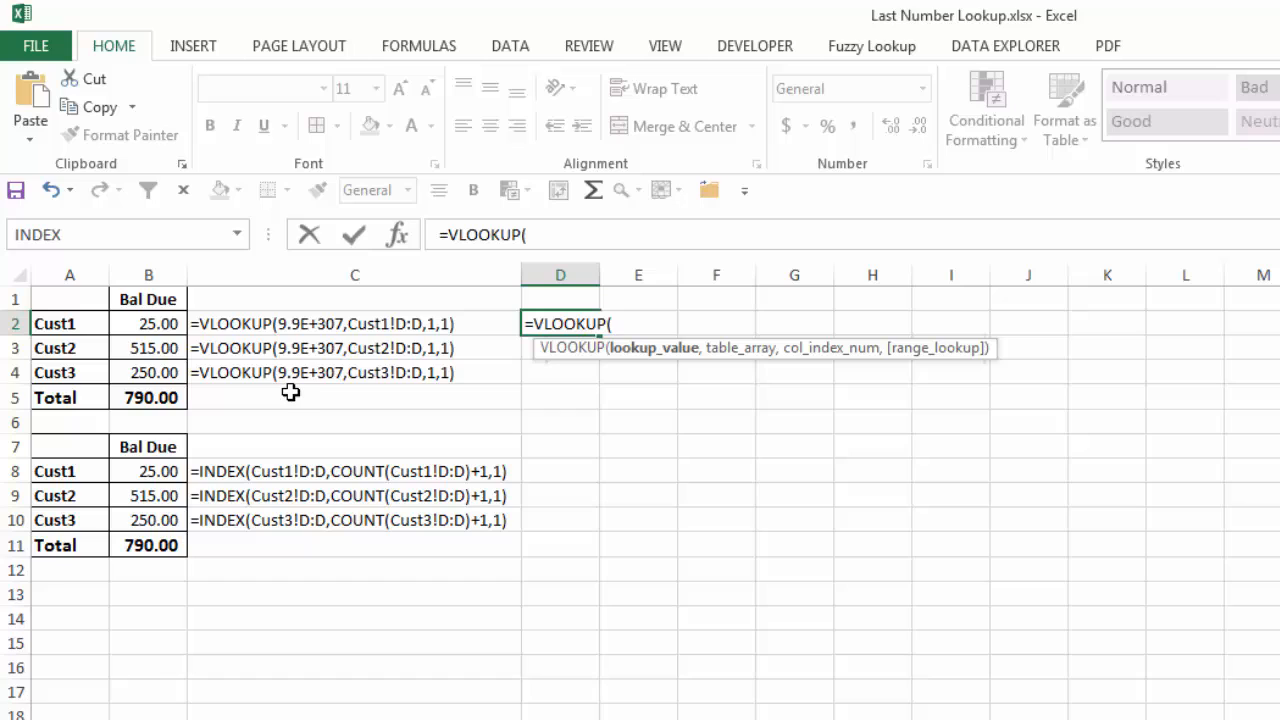
pyautogui.moveTo(304, 396)
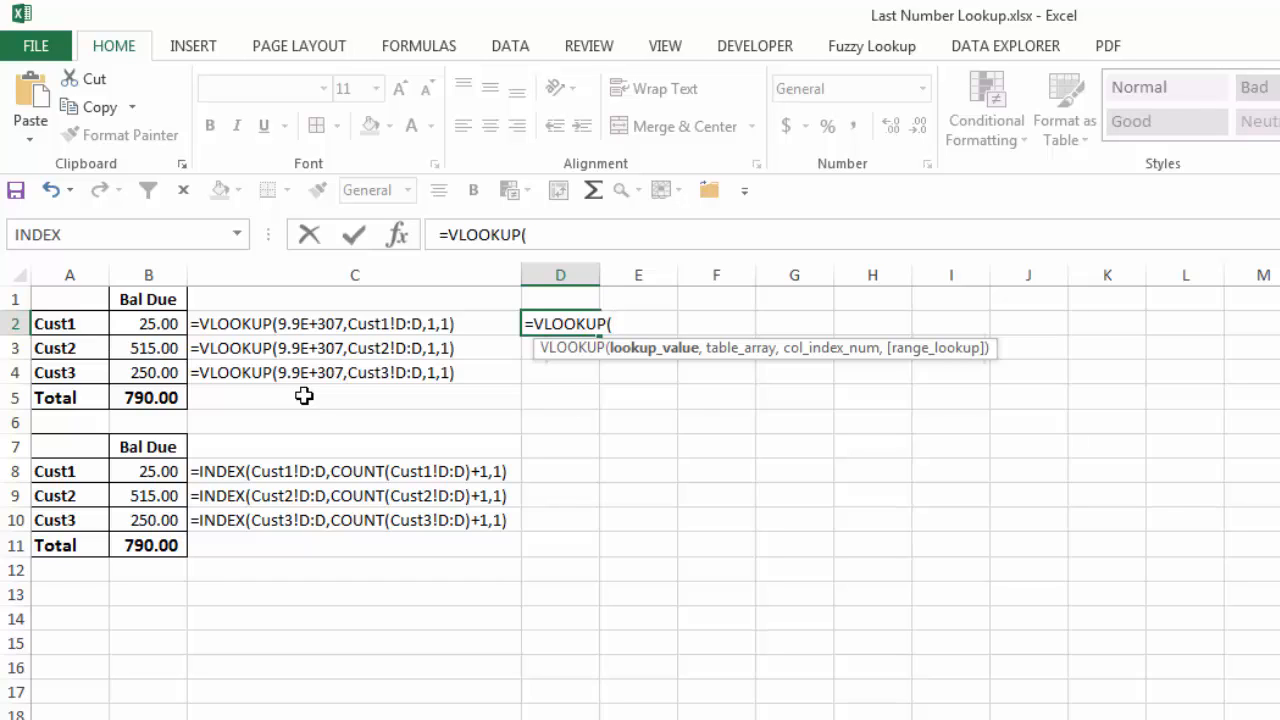
pyautogui.moveTo(305, 392)
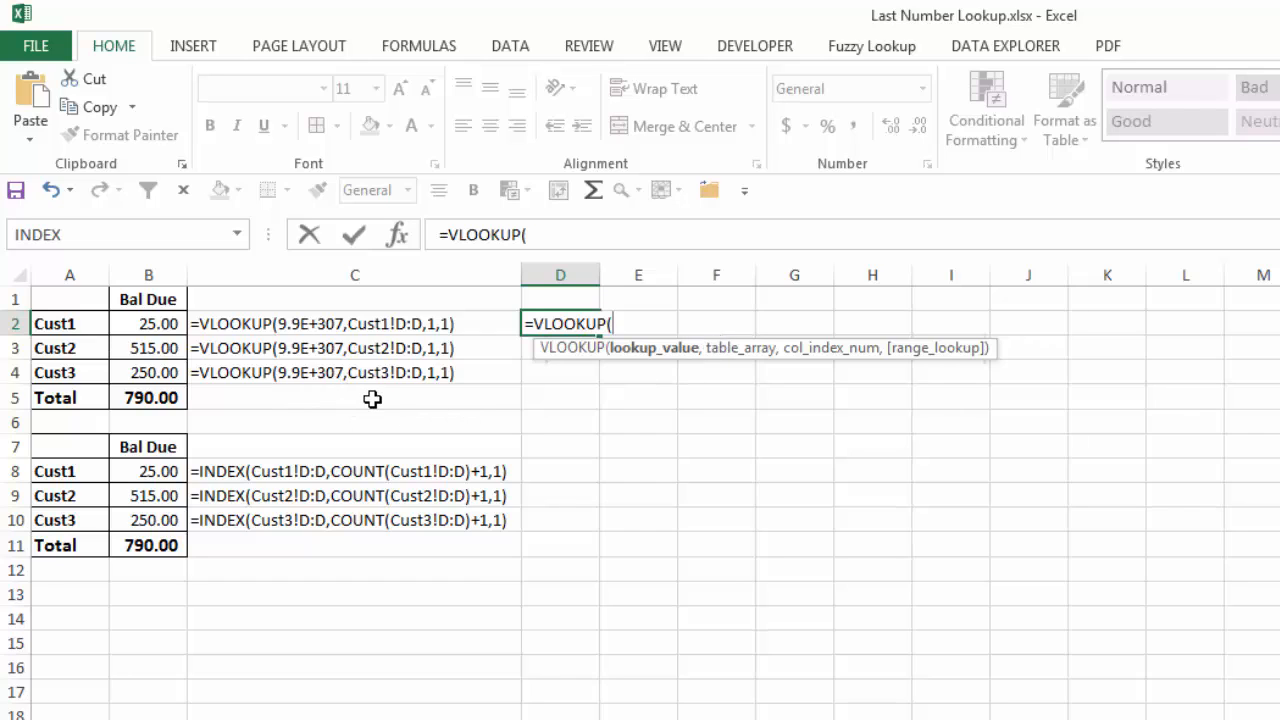
pyautogui.moveTo(372, 390)
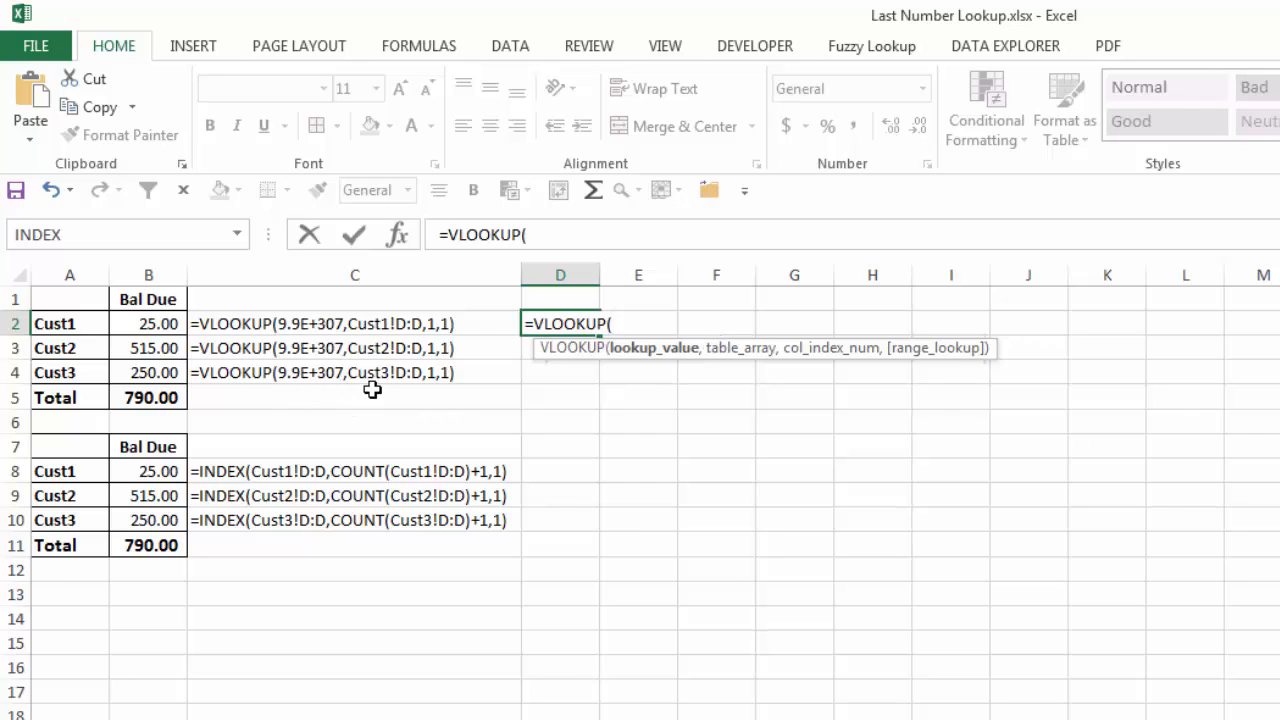
pyautogui.moveTo(408, 384)
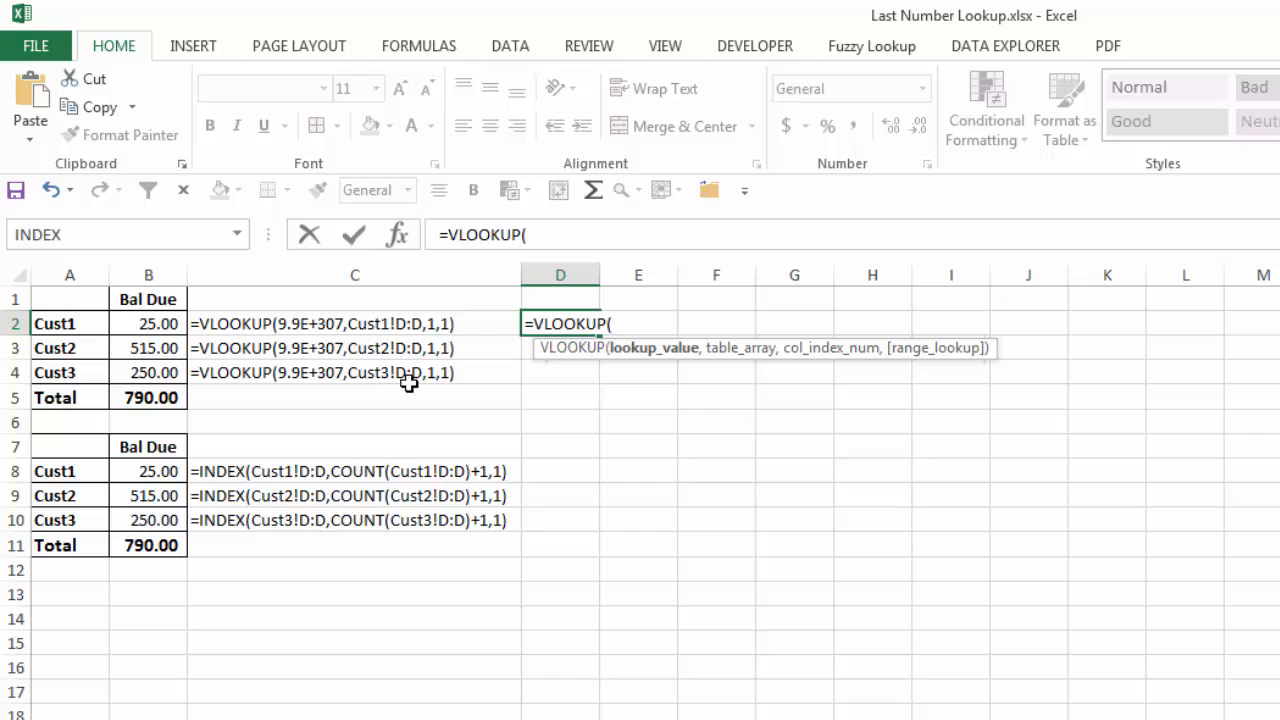
pyautogui.moveTo(833, 364)
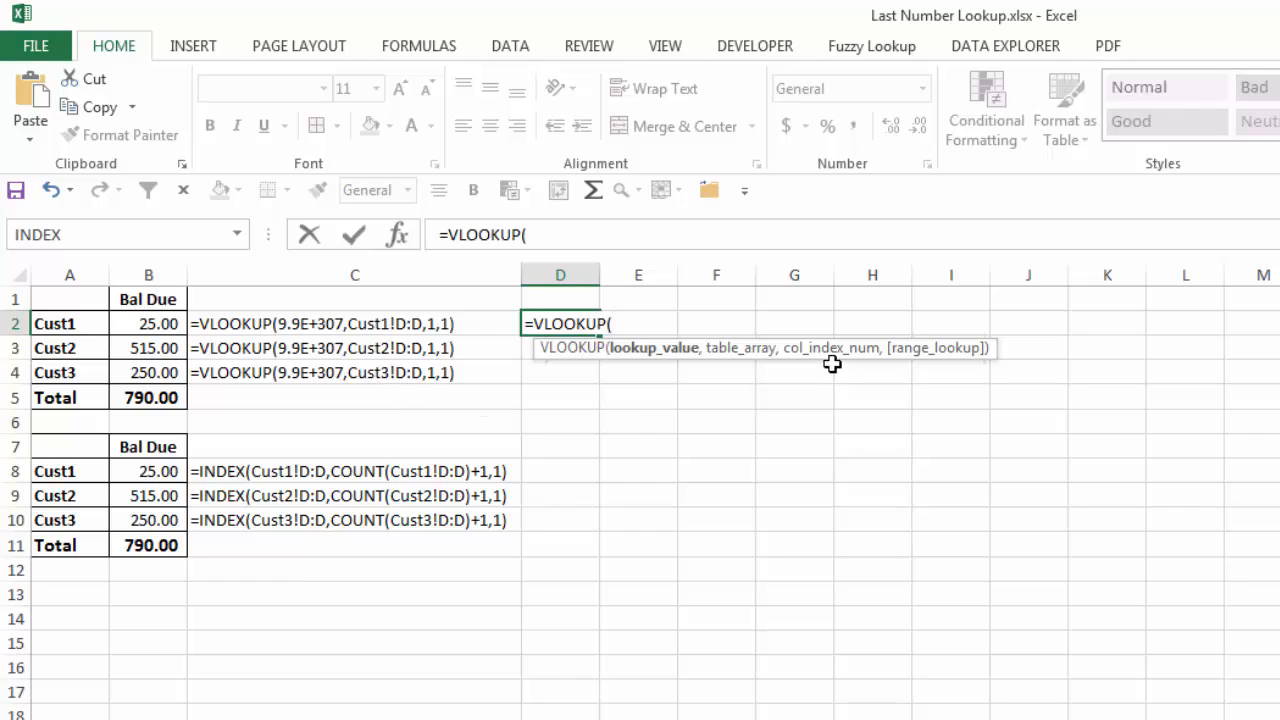
pyautogui.moveTo(432, 388)
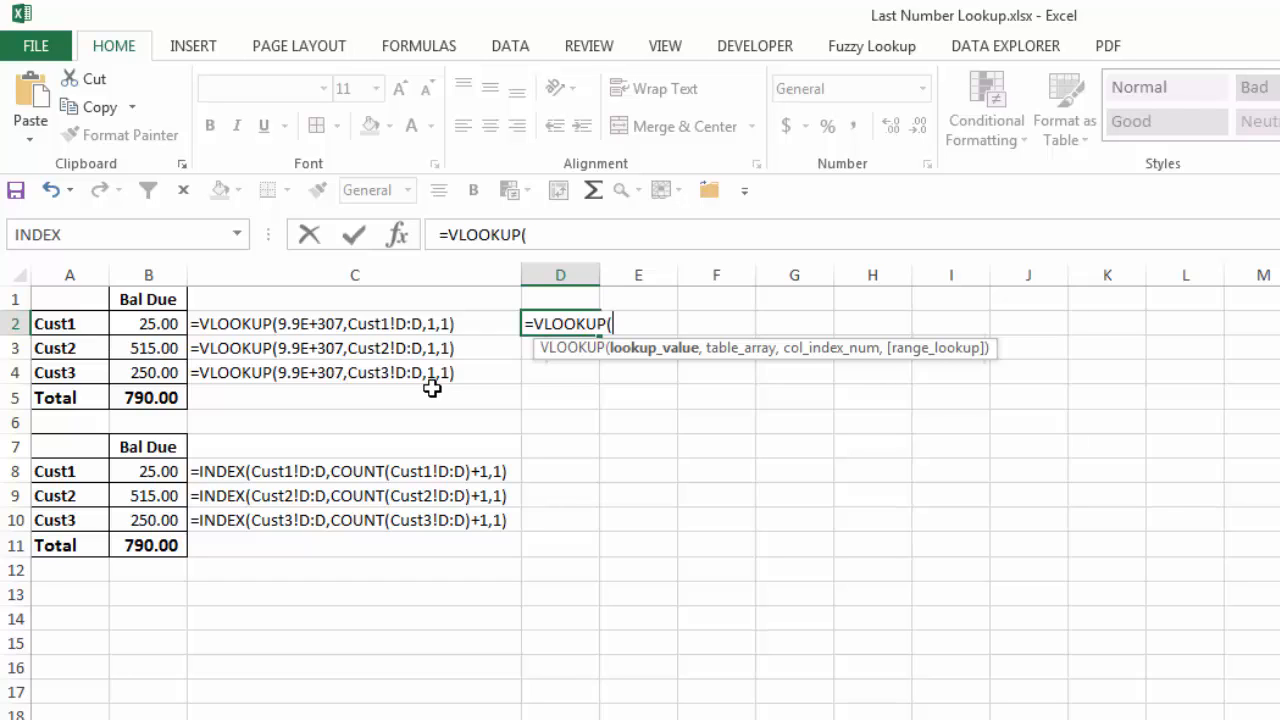
pyautogui.moveTo(928, 376)
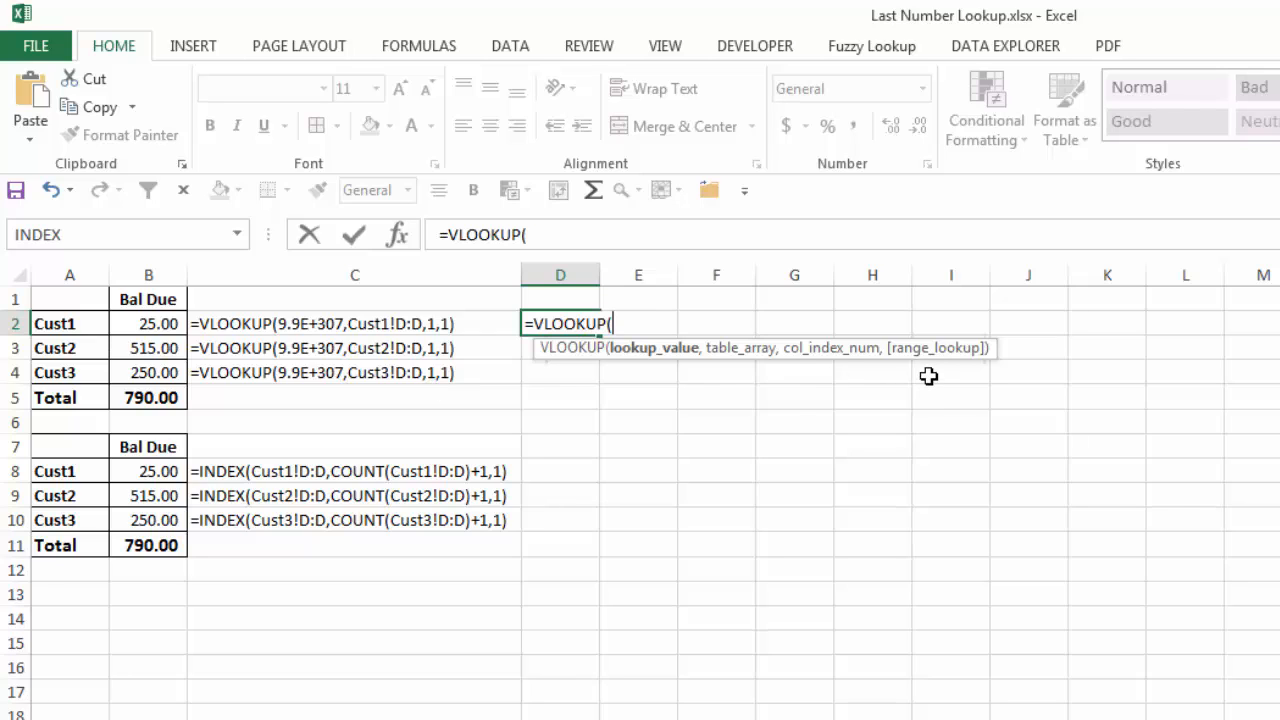
pyautogui.moveTo(441, 380)
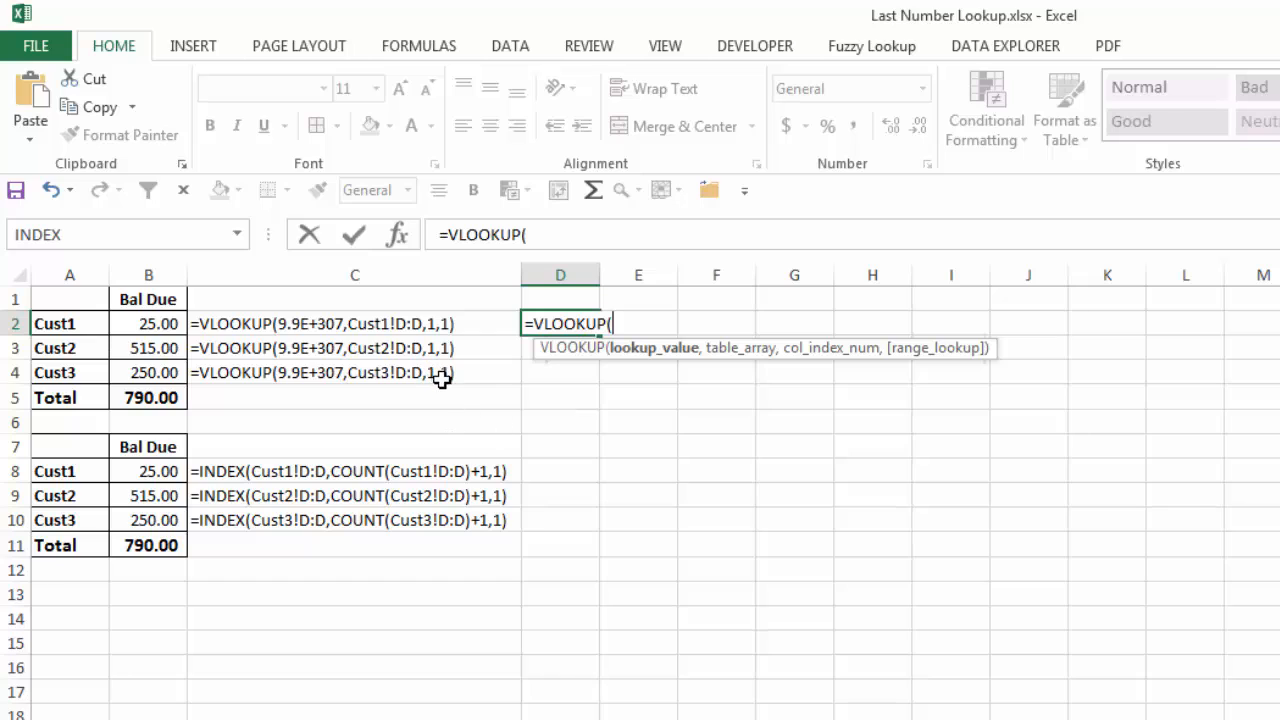
pyautogui.moveTo(469, 406)
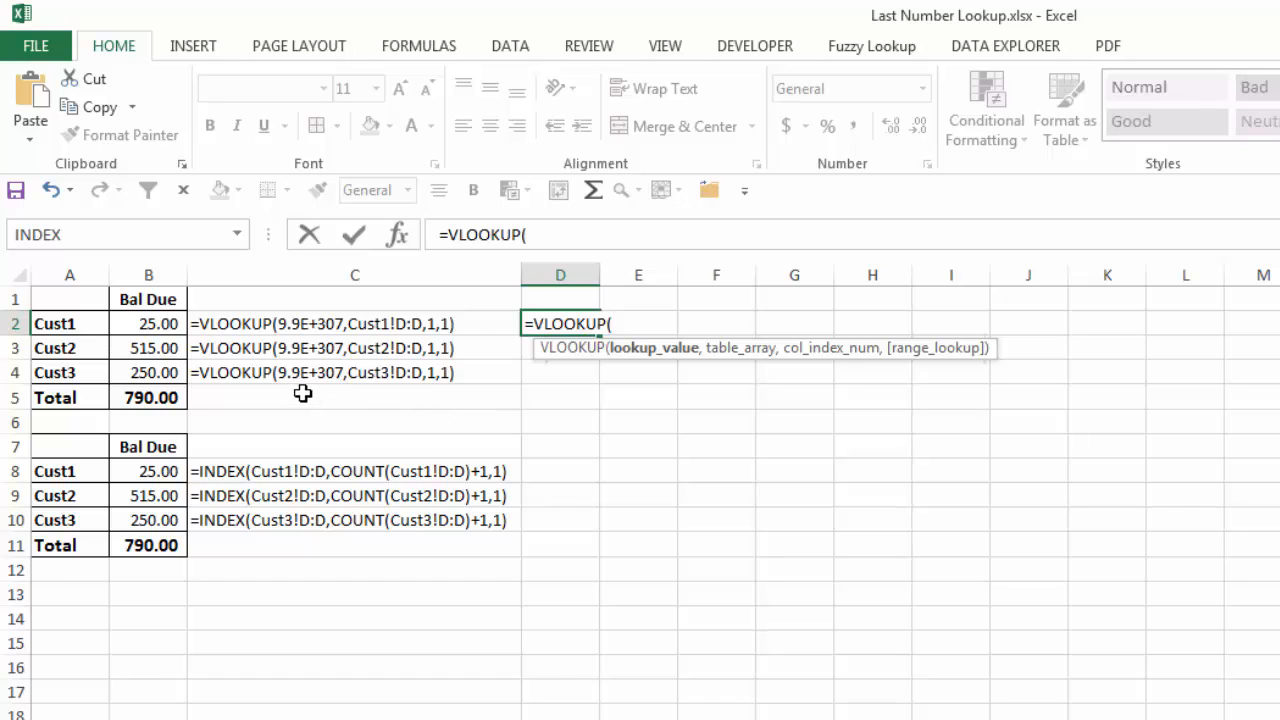
pyautogui.press('Escape')
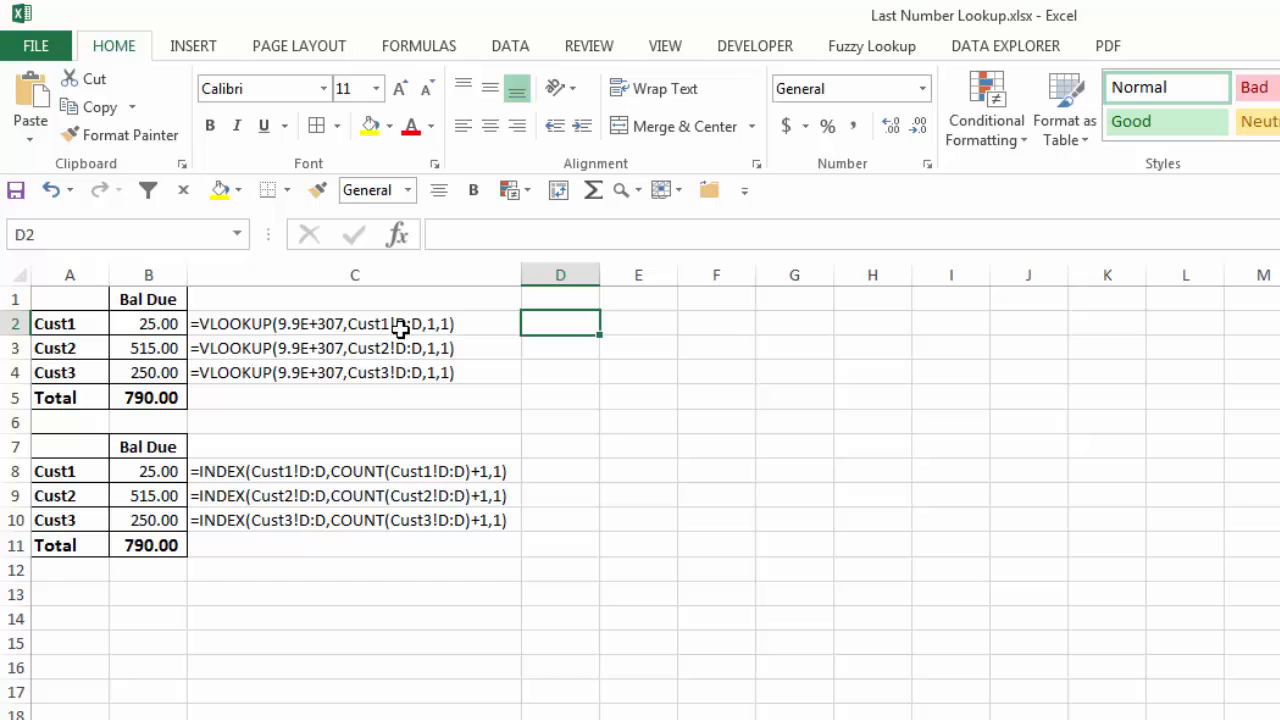
pyautogui.moveTo(405, 338)
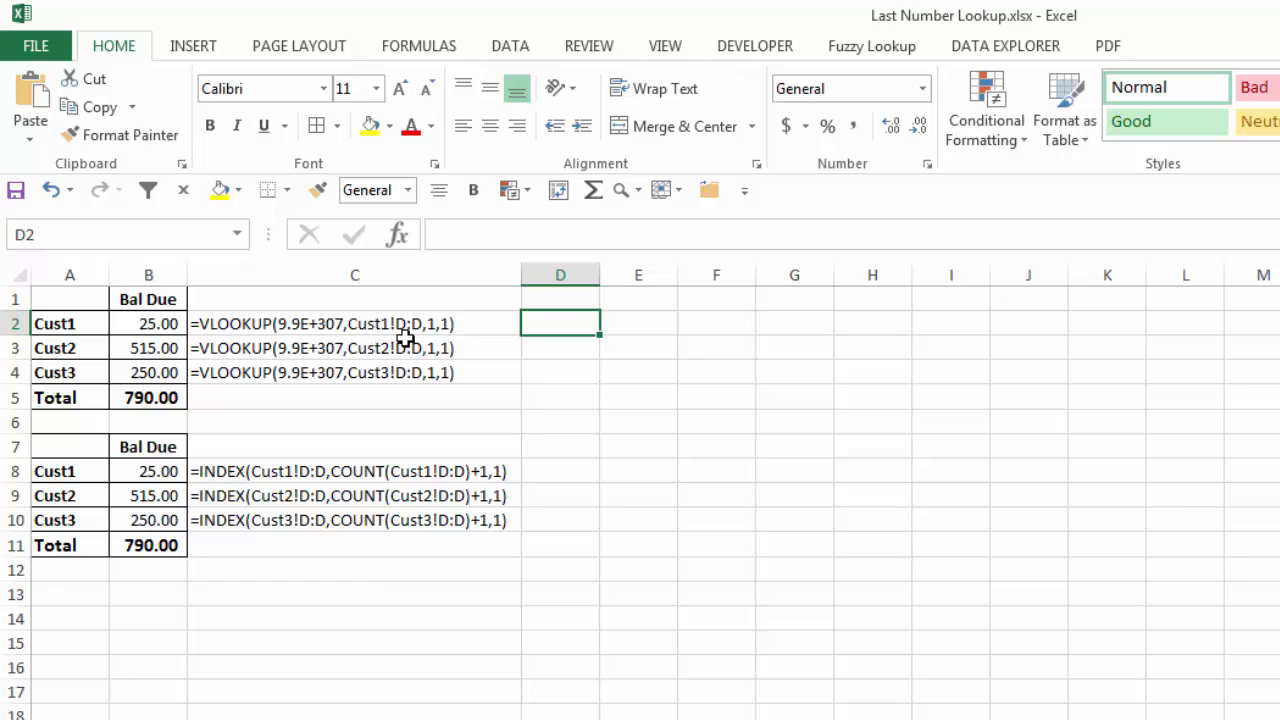
pyautogui.moveTo(432, 334)
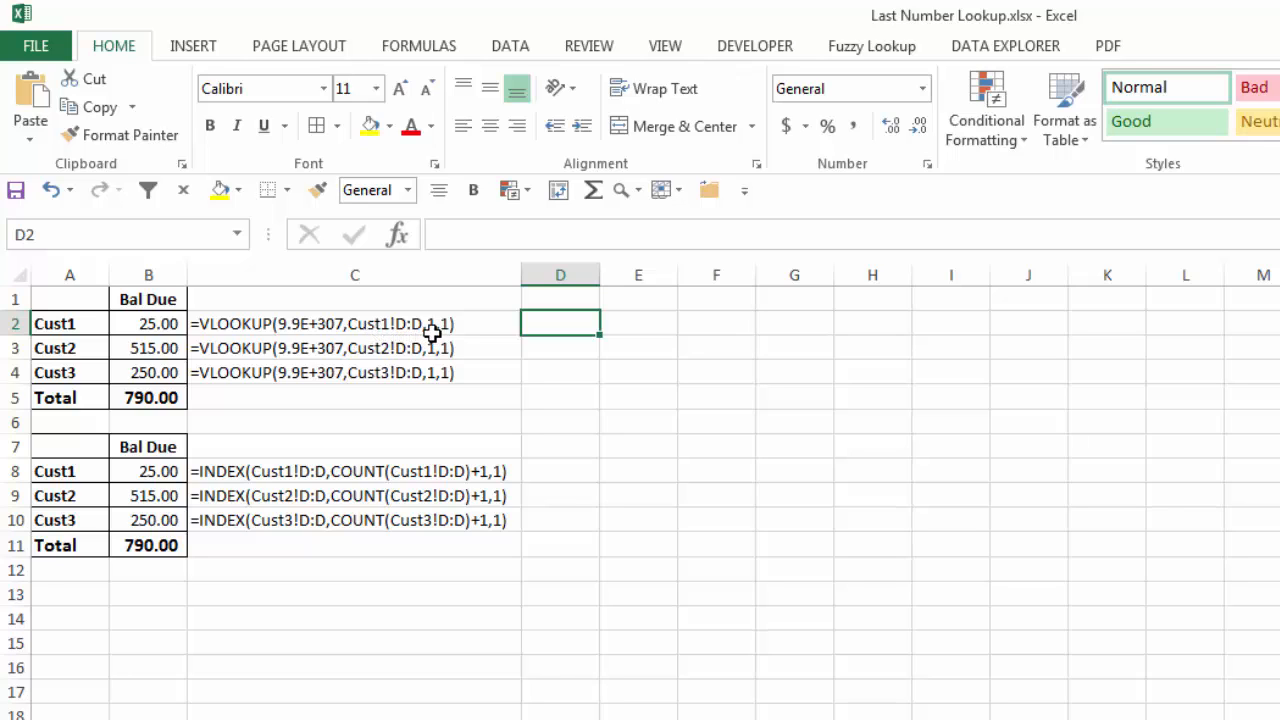
pyautogui.moveTo(428, 340)
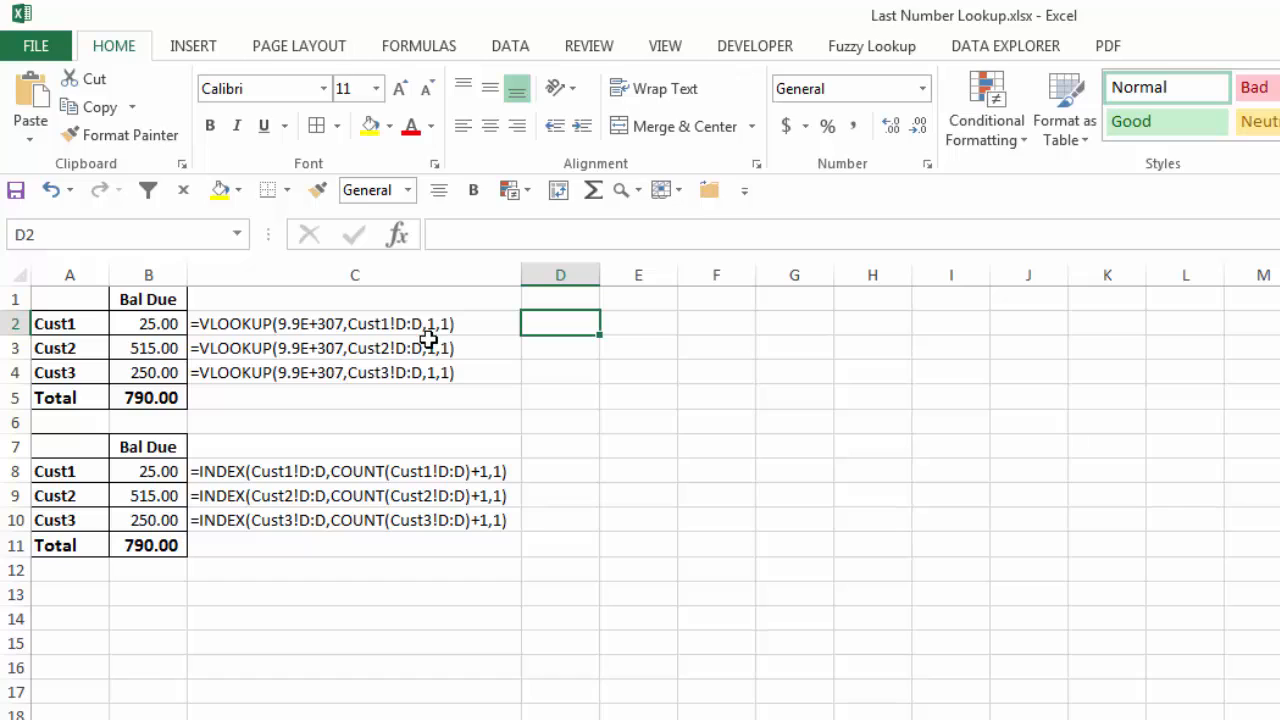
pyautogui.moveTo(445, 340)
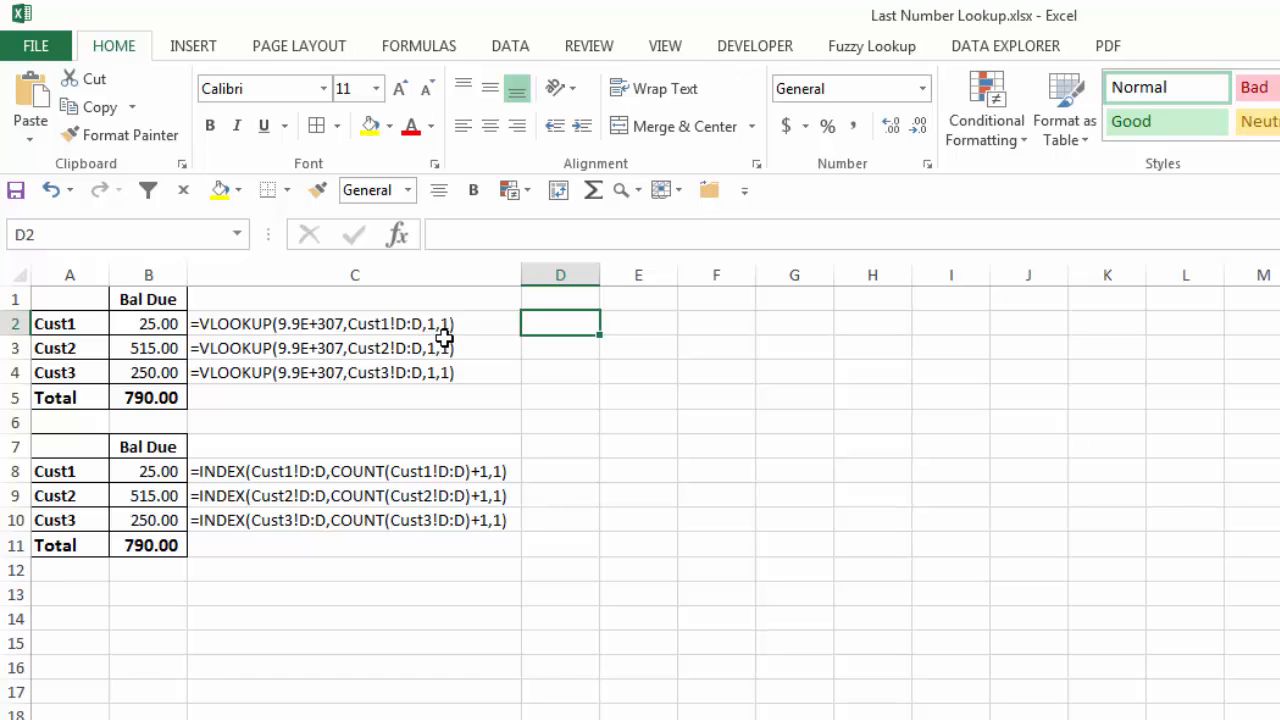
pyautogui.moveTo(323, 345)
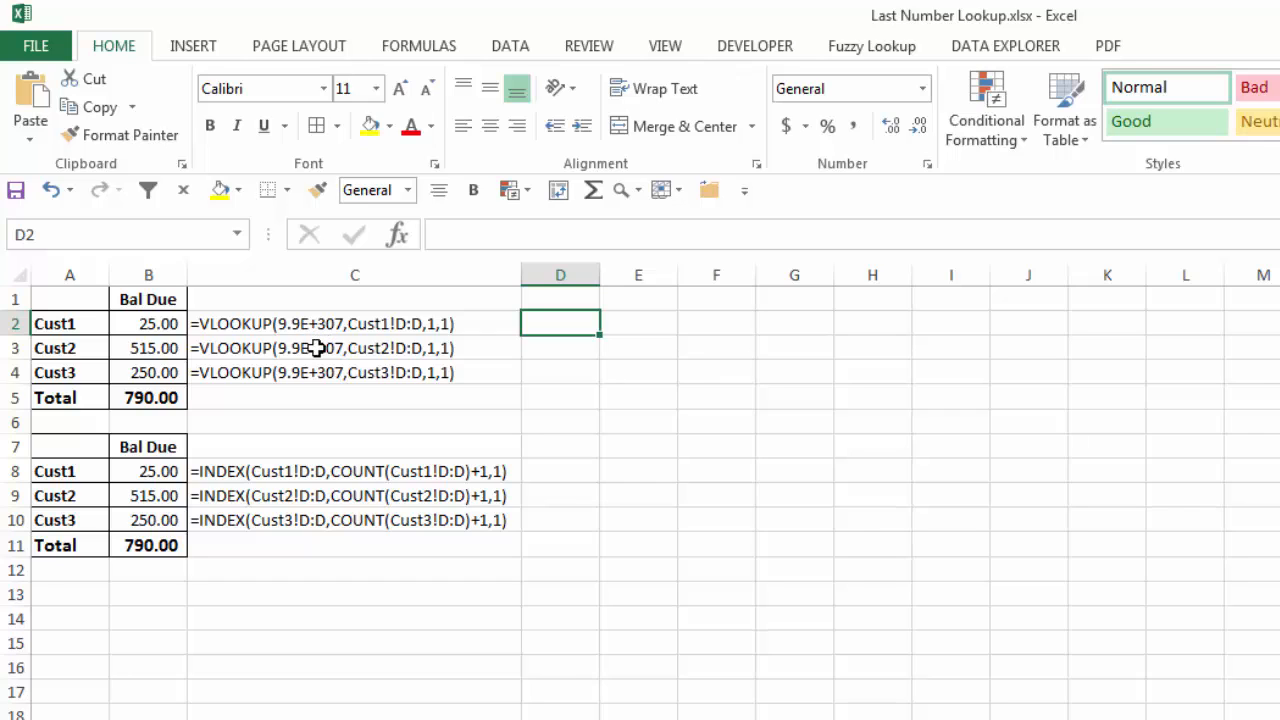
pyautogui.moveTo(287, 564)
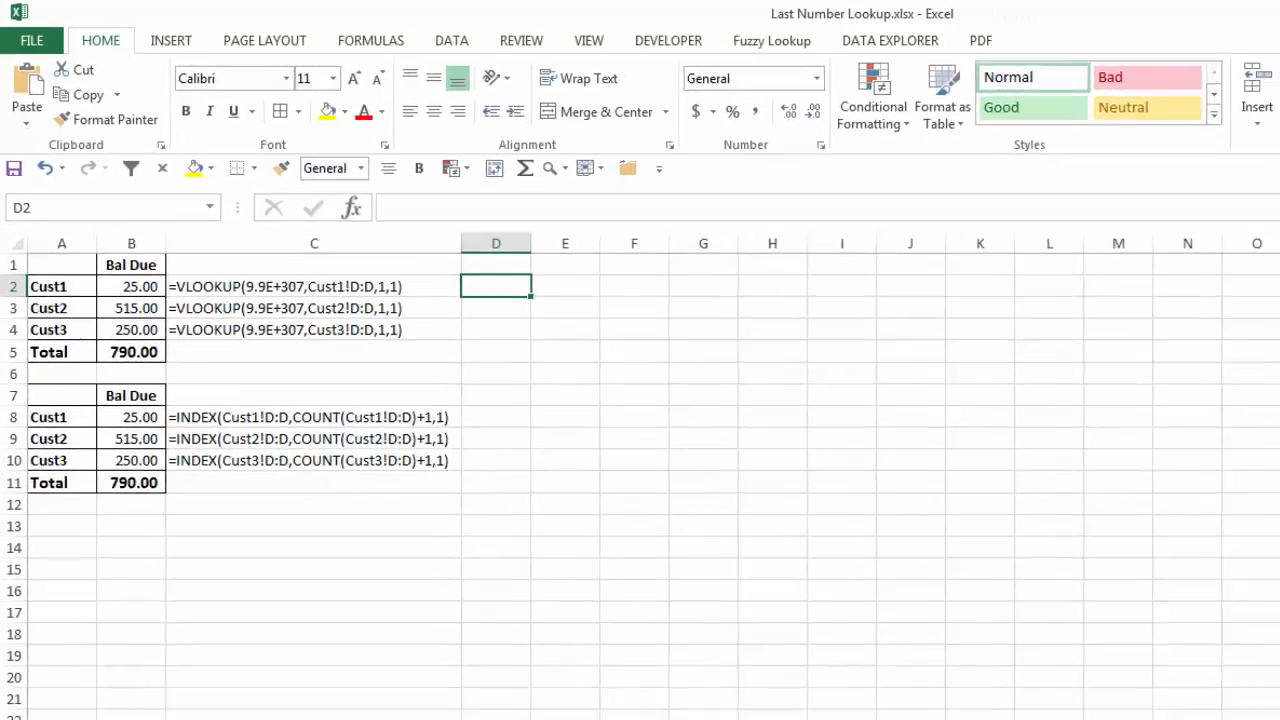
pyautogui.click(220, 689)
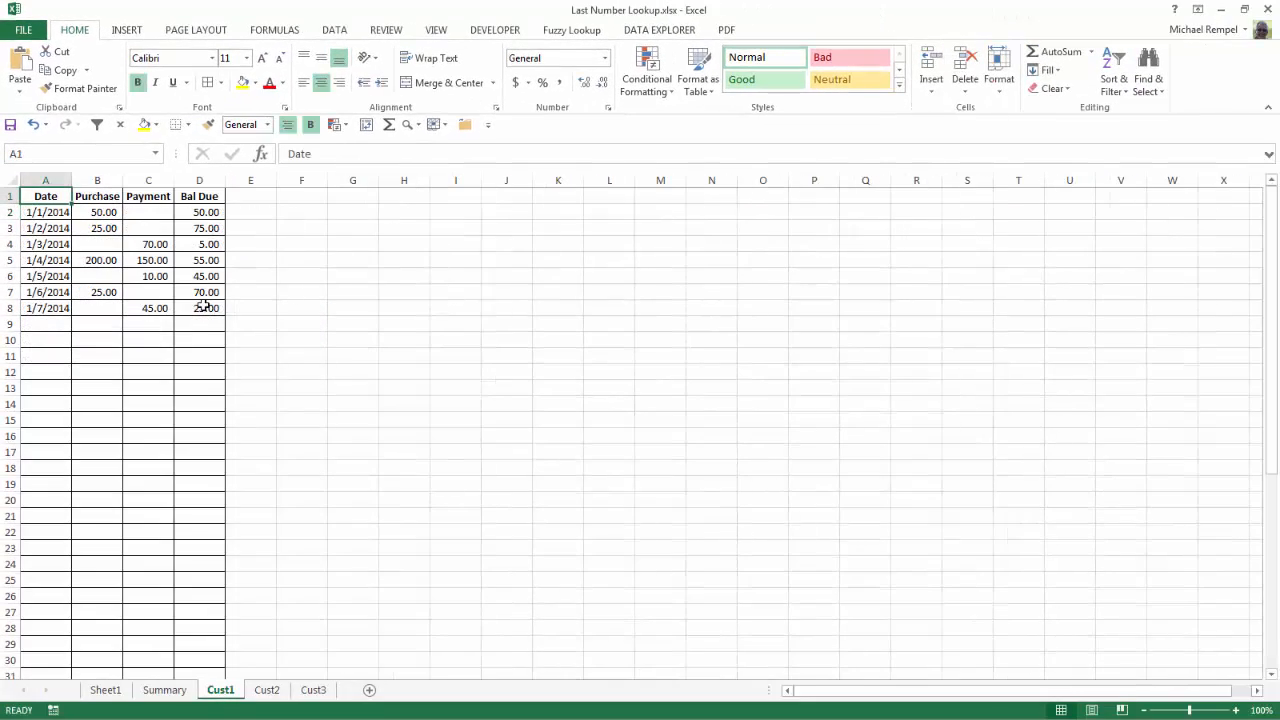
pyautogui.click(266, 689)
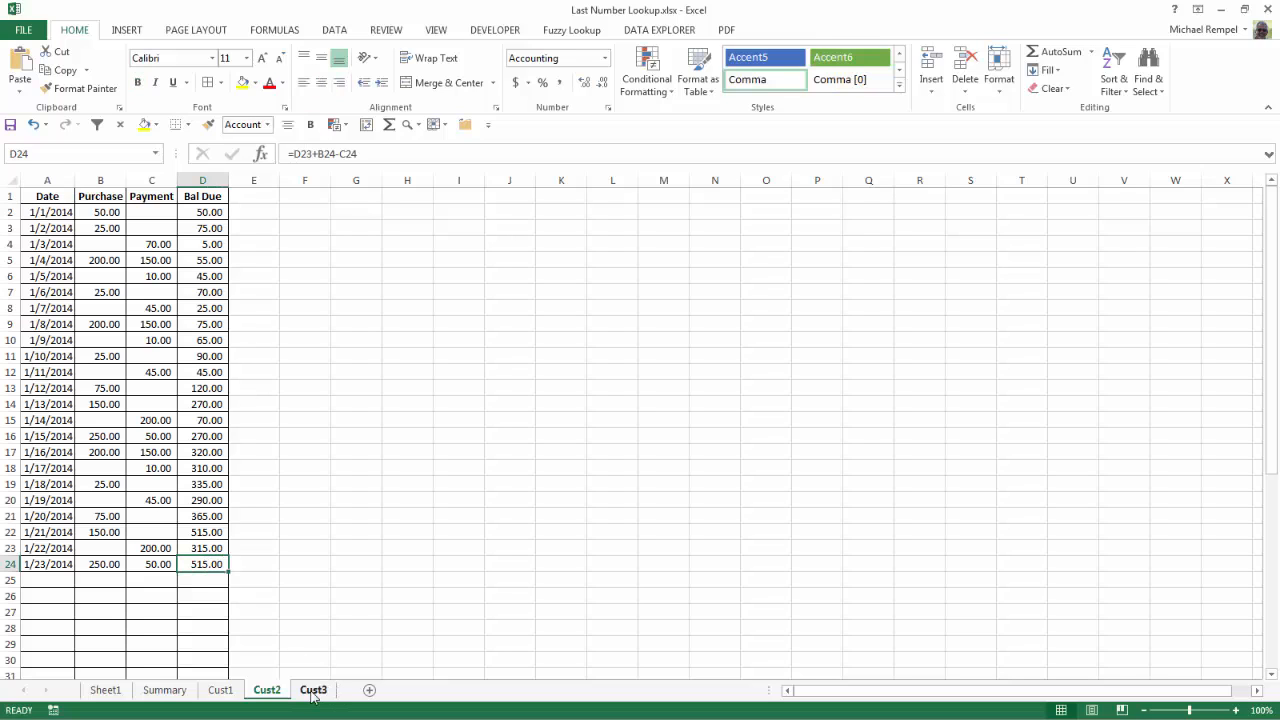
pyautogui.click(313, 689)
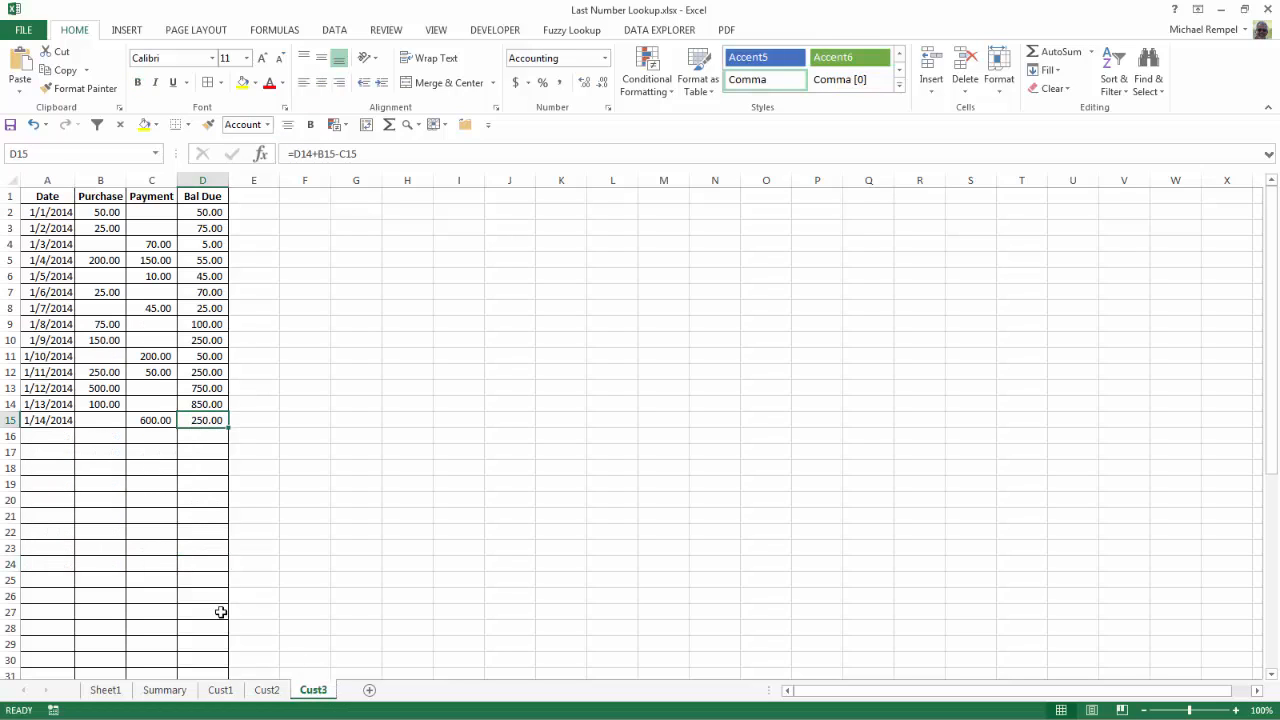
pyautogui.click(164, 689)
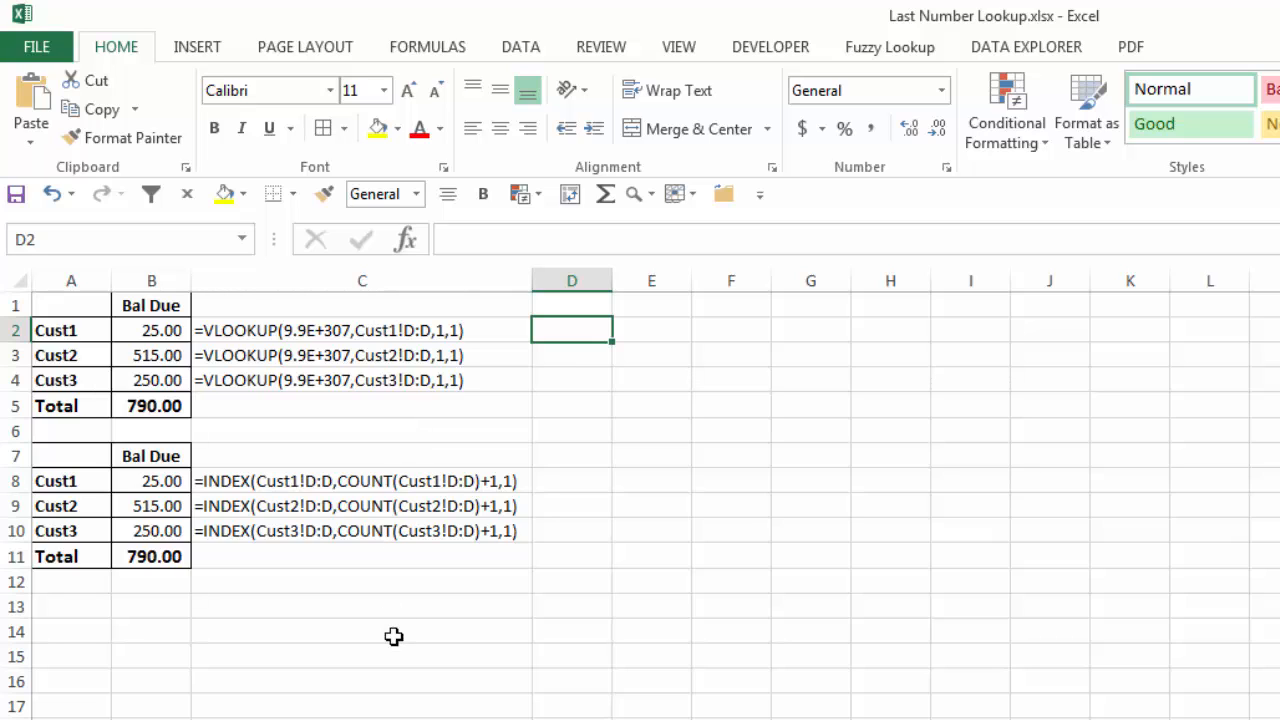
pyautogui.click(571, 481)
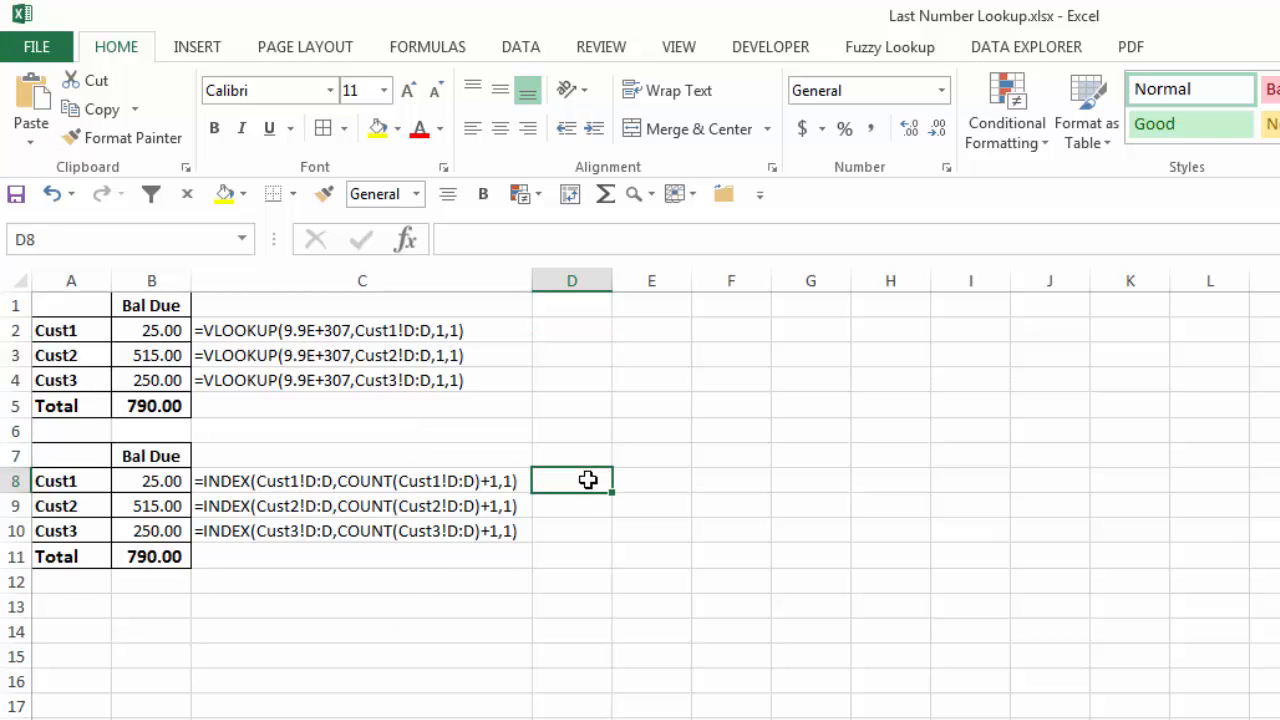
pyautogui.write('=in')
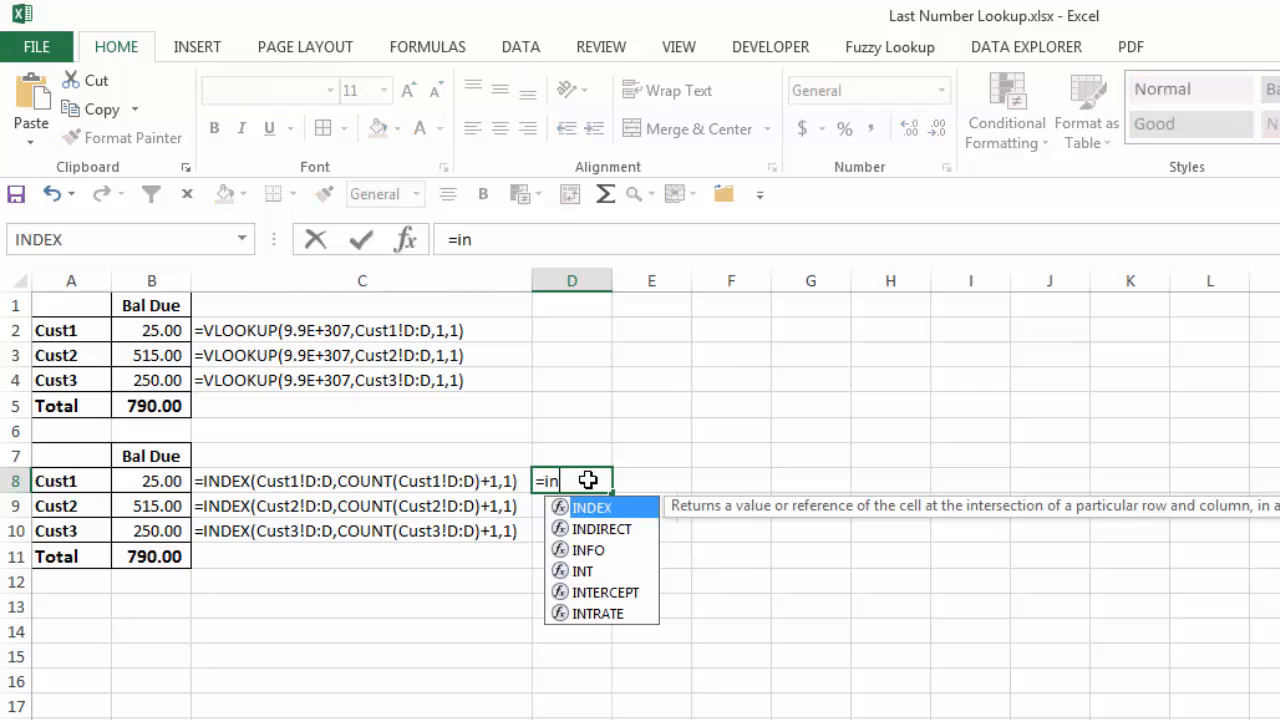
pyautogui.moveTo(843, 546)
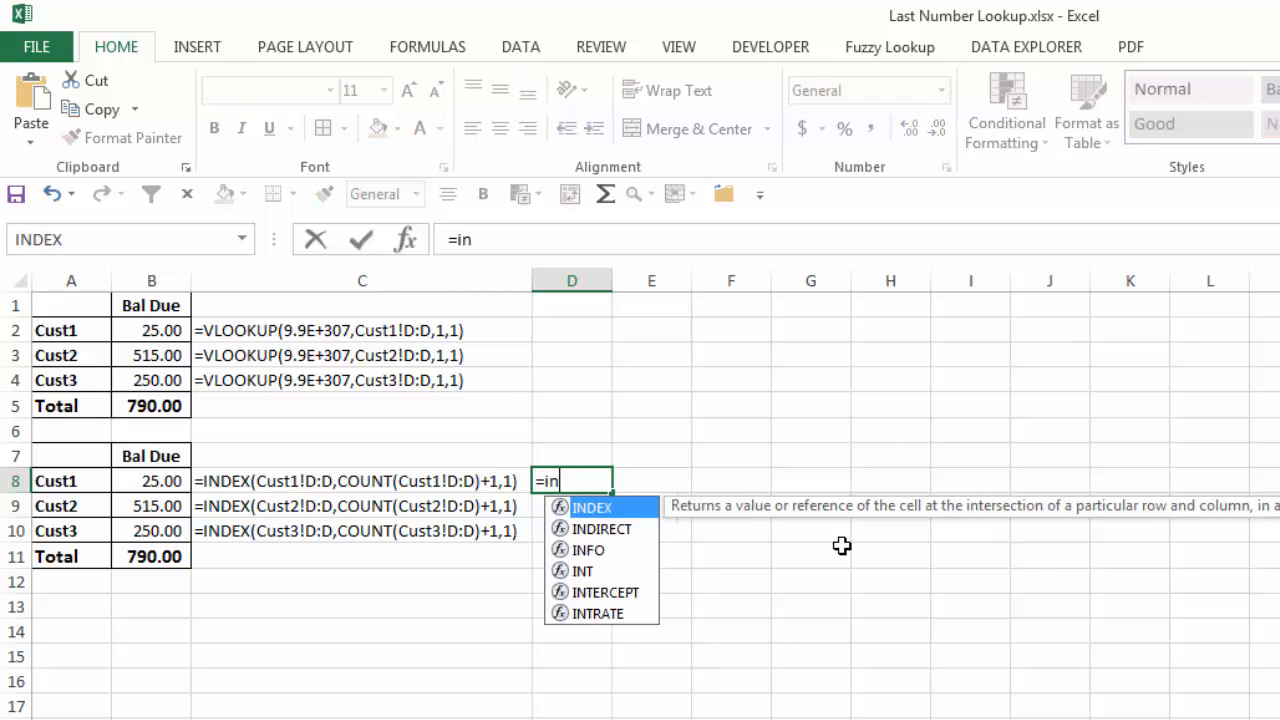
pyautogui.moveTo(1094, 537)
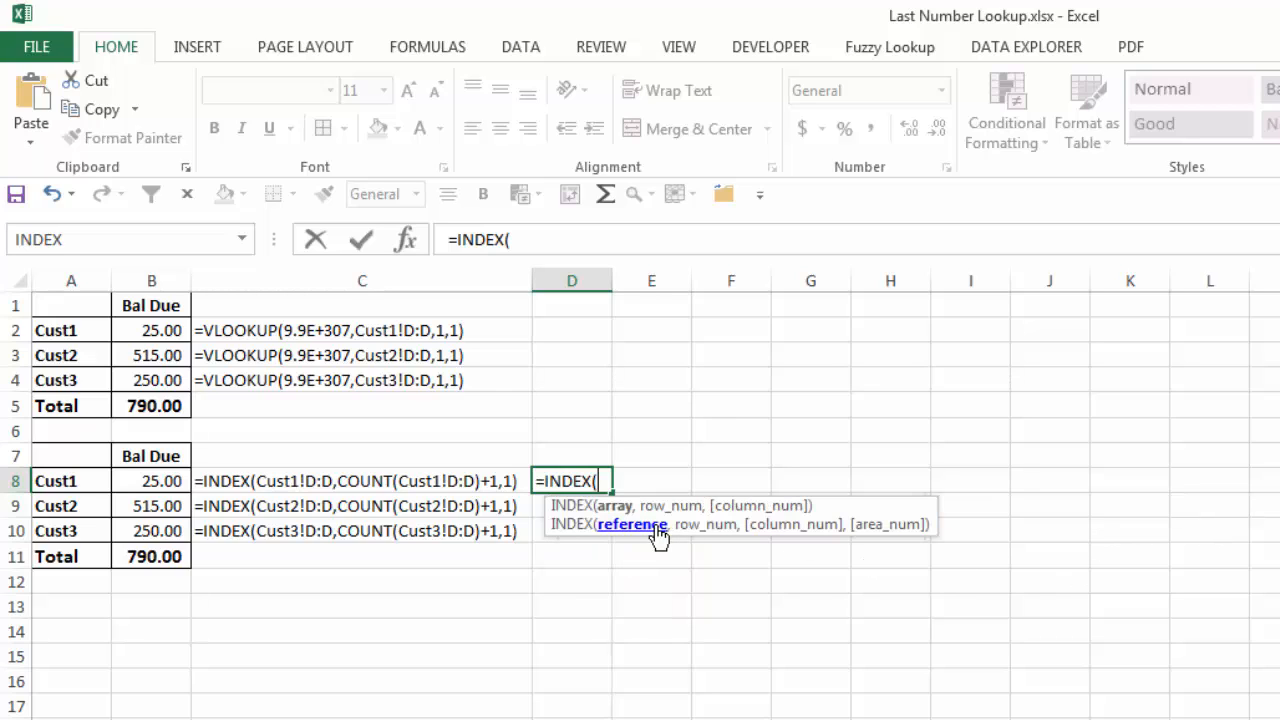
pyautogui.moveTo(742, 475)
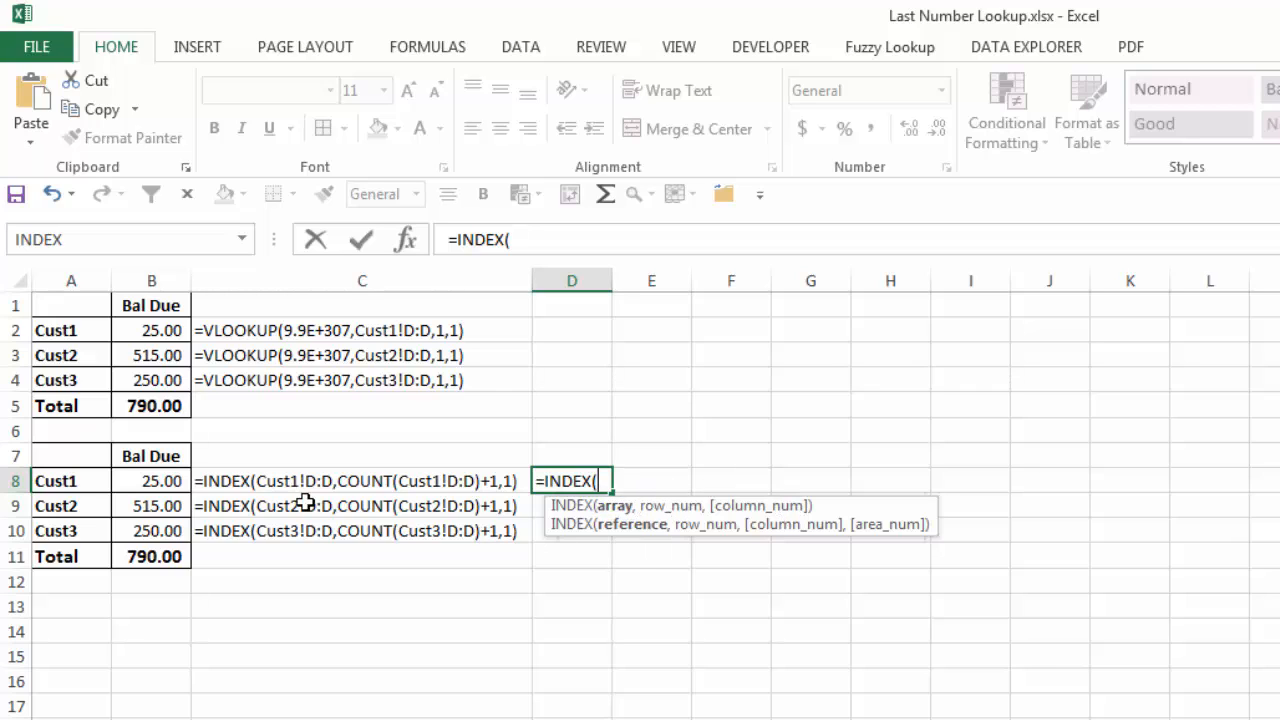
pyautogui.moveTo(320, 490)
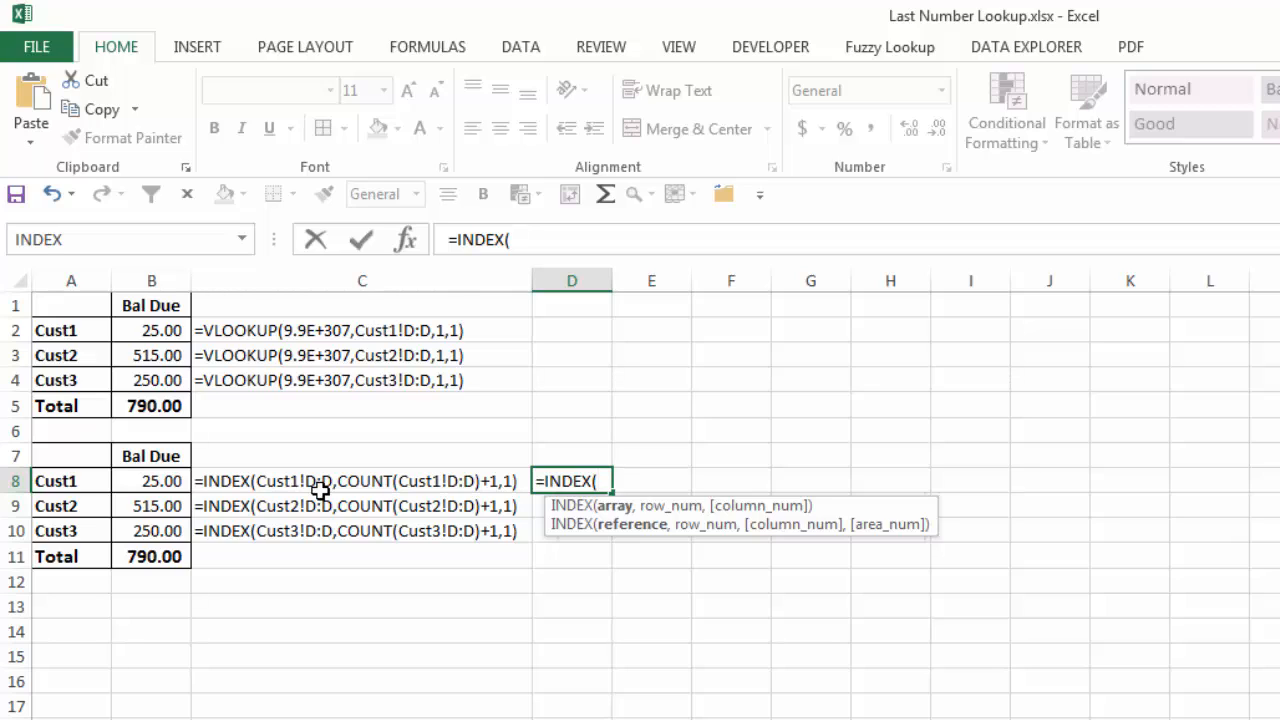
pyautogui.moveTo(440, 493)
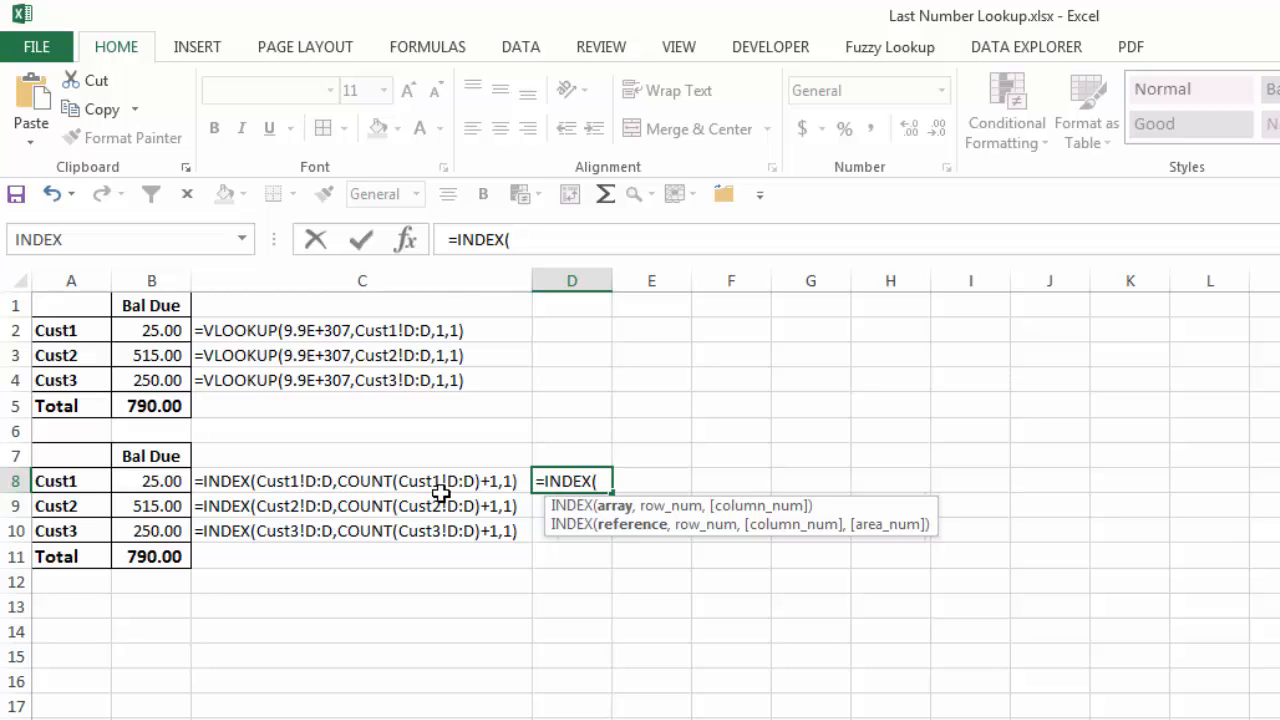
pyautogui.moveTo(485, 497)
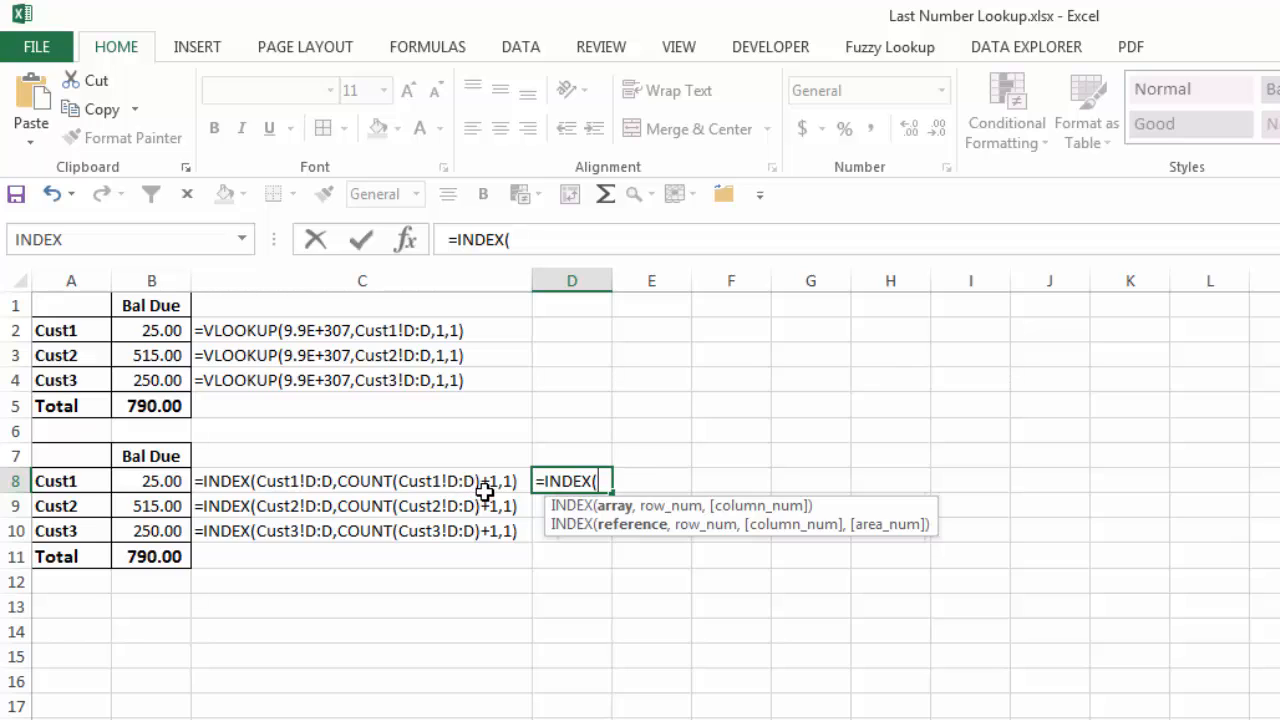
pyautogui.press('Escape')
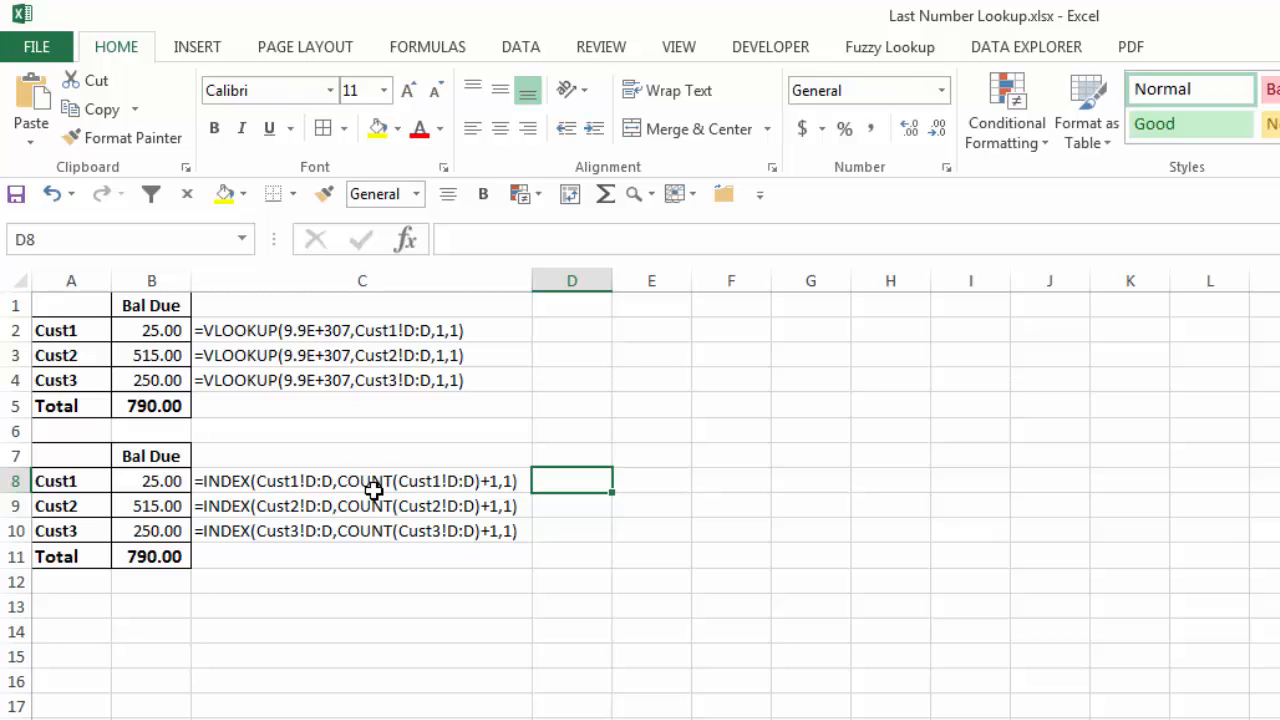
pyautogui.write('=coun')
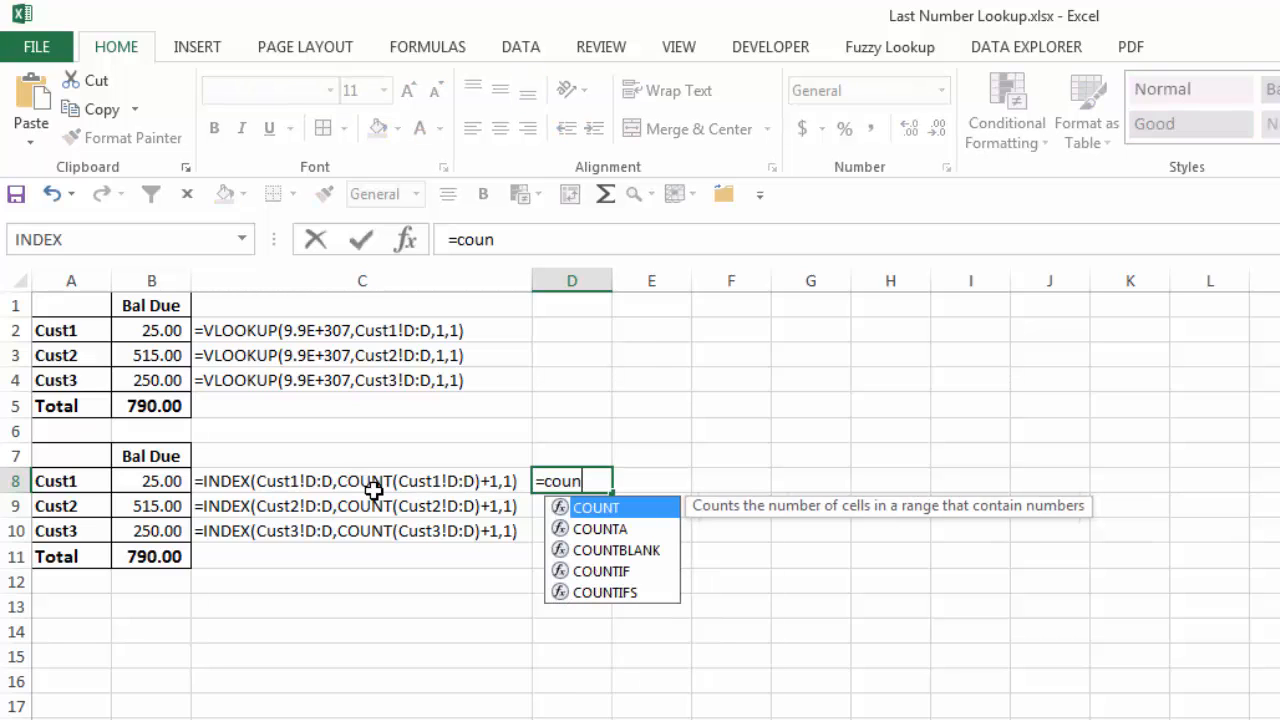
pyautogui.write('t')
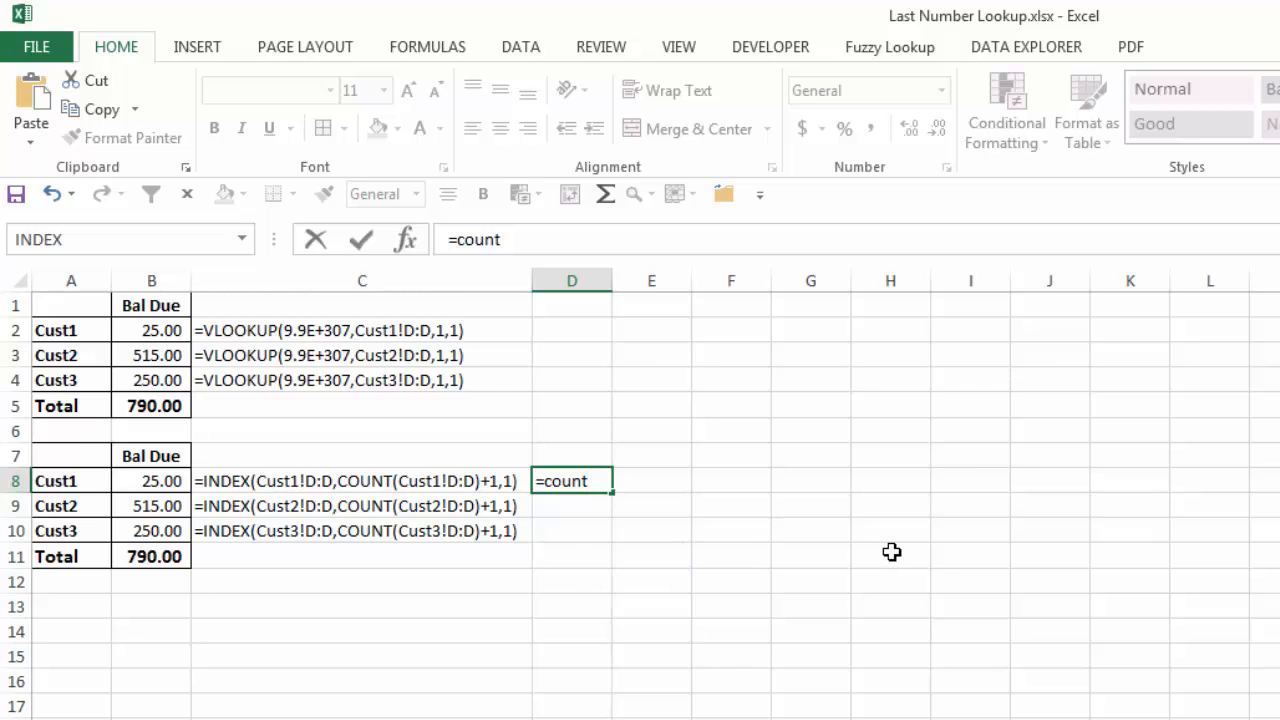
pyautogui.press('Escape')
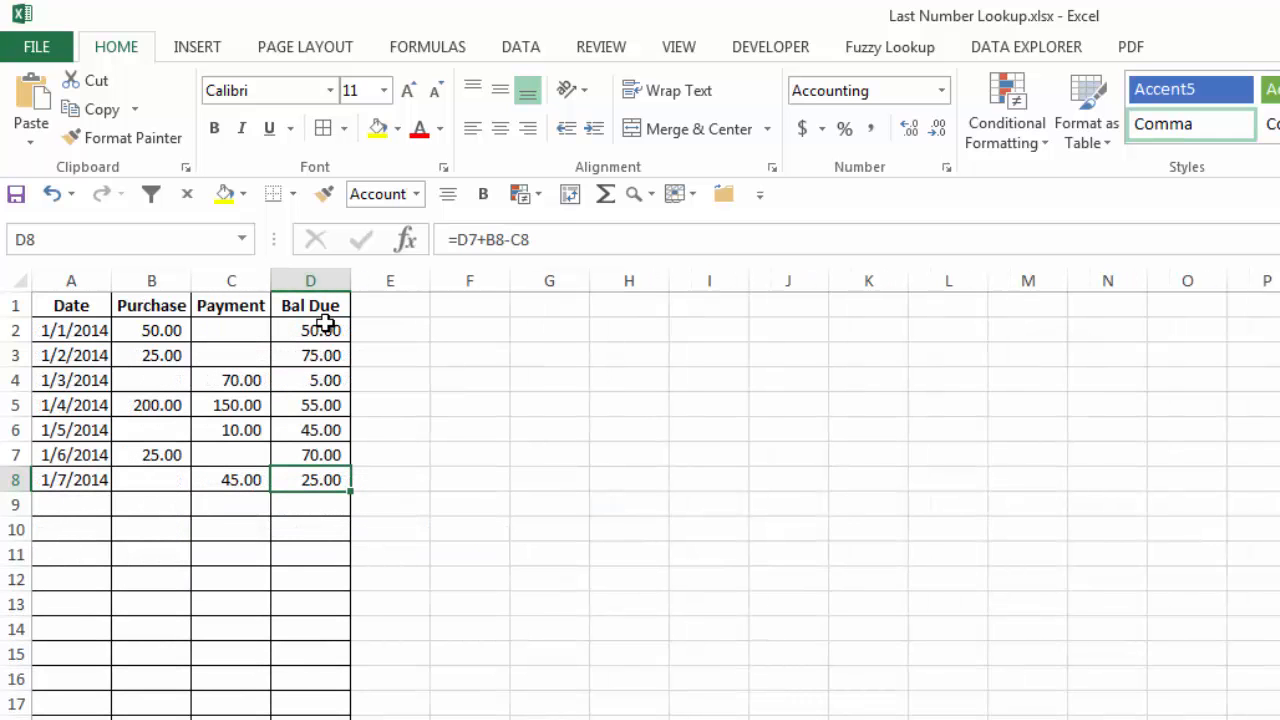
pyautogui.moveTo(310, 330); pyautogui.dragTo(310, 479)
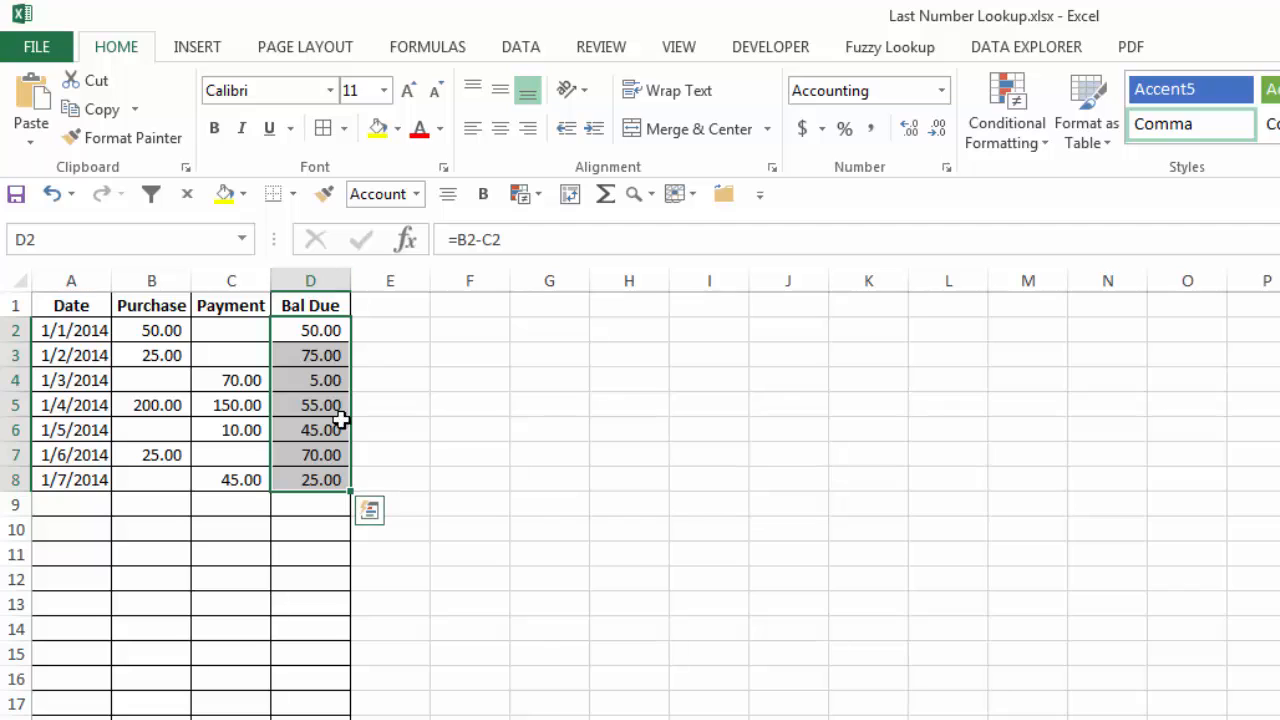
pyautogui.click(310, 305)
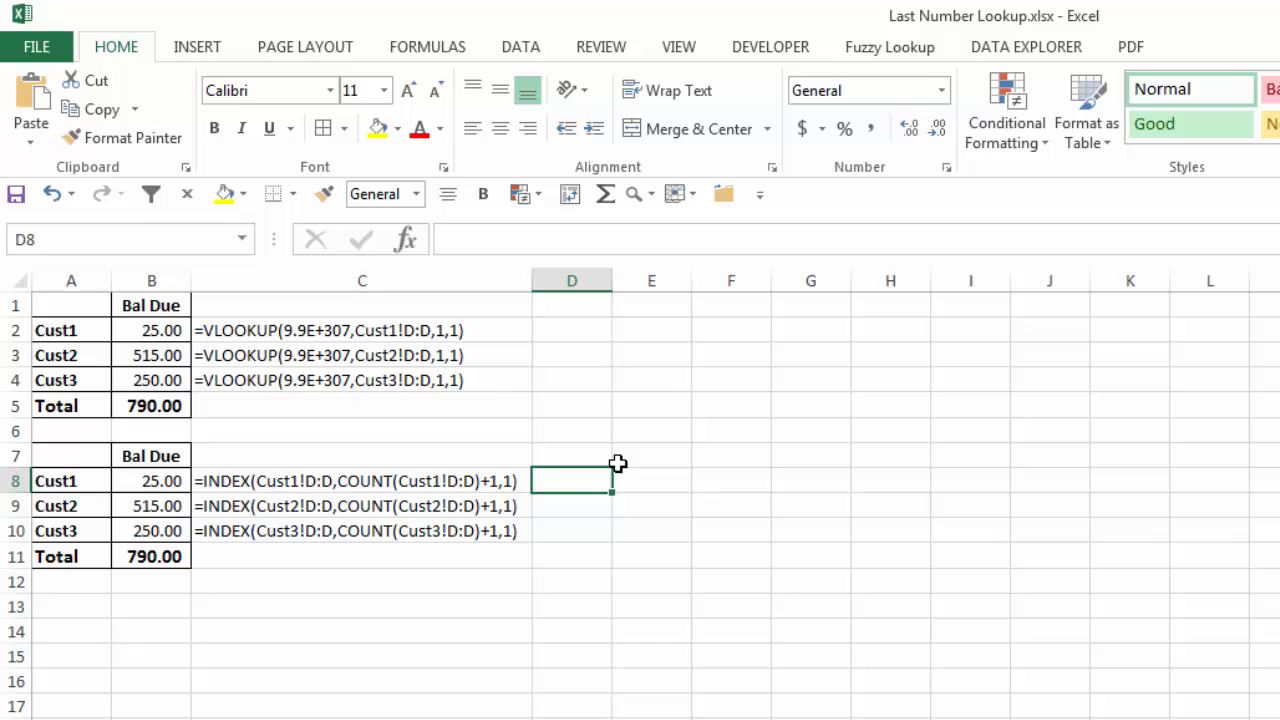
pyautogui.write('=ind')
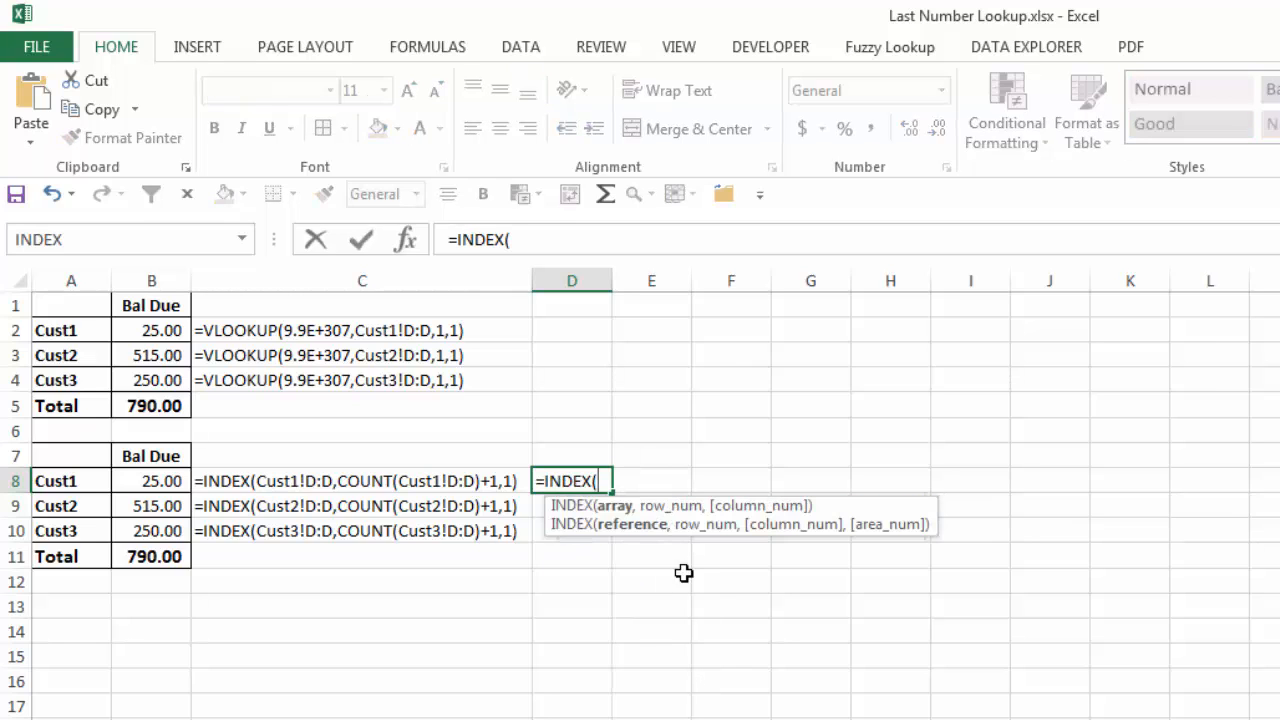
pyautogui.moveTo(313, 480)
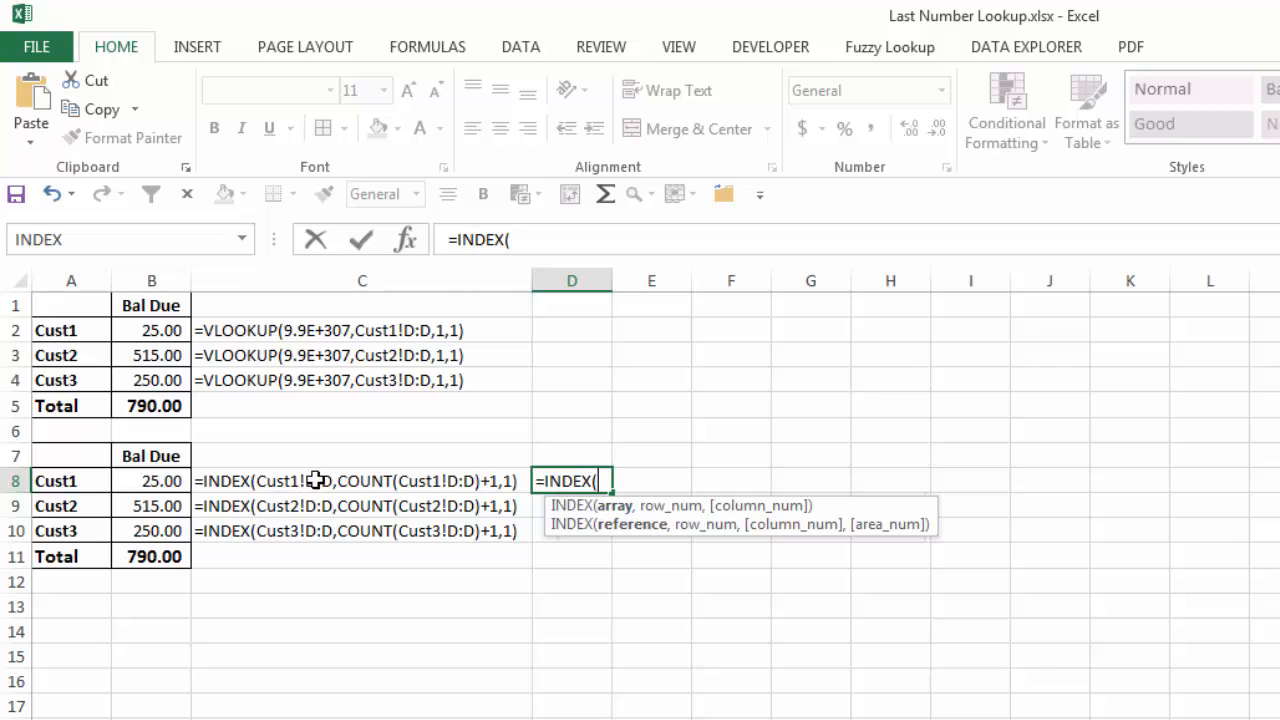
pyautogui.moveTo(385, 470)
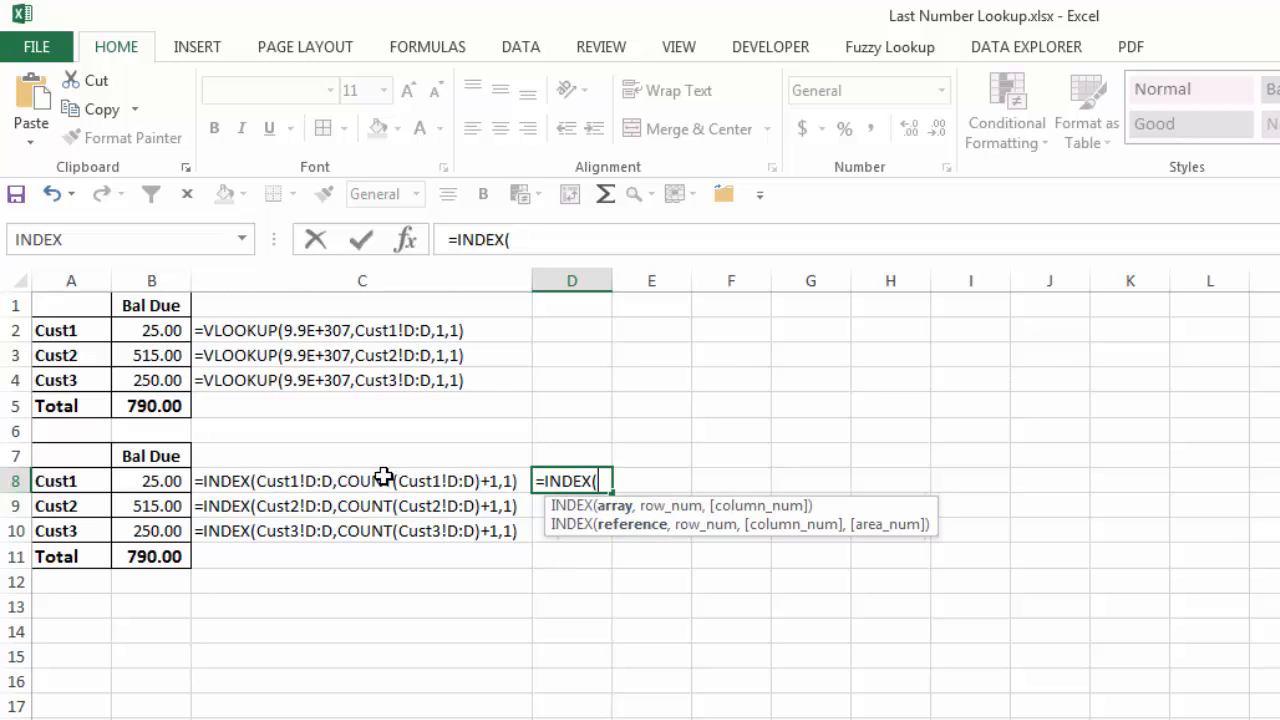
pyautogui.moveTo(460, 564)
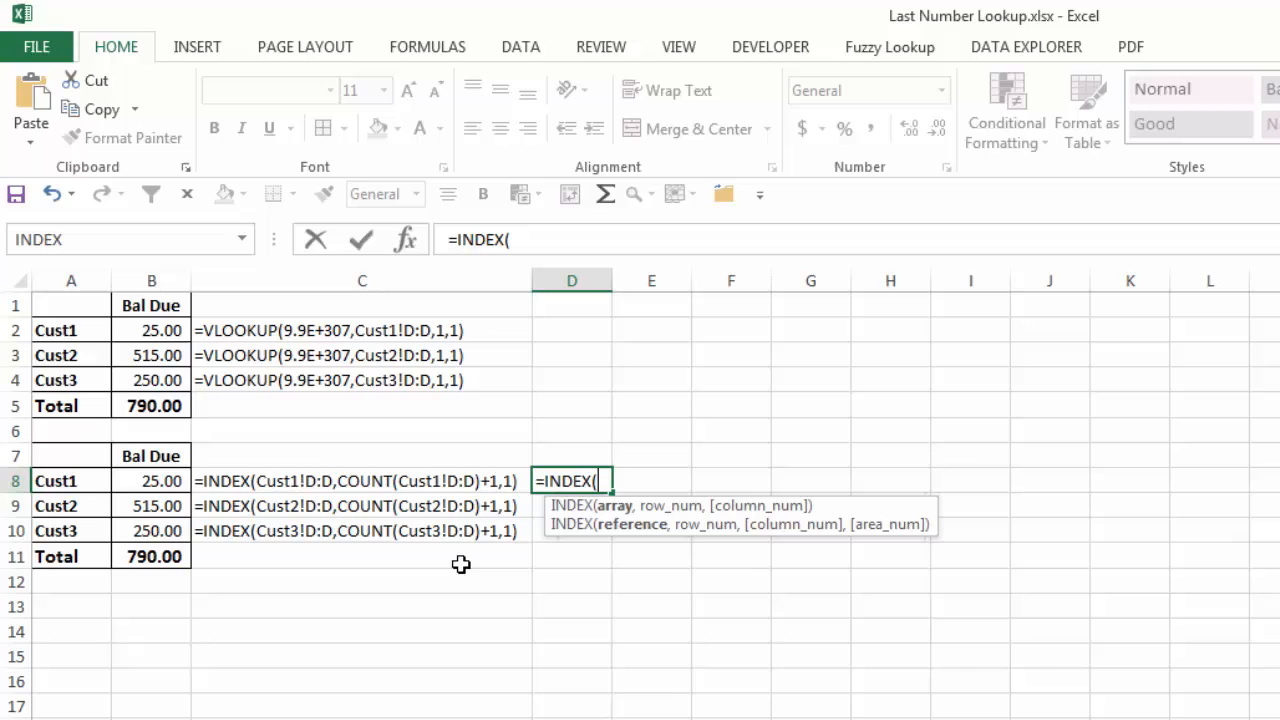
pyautogui.moveTo(601, 543)
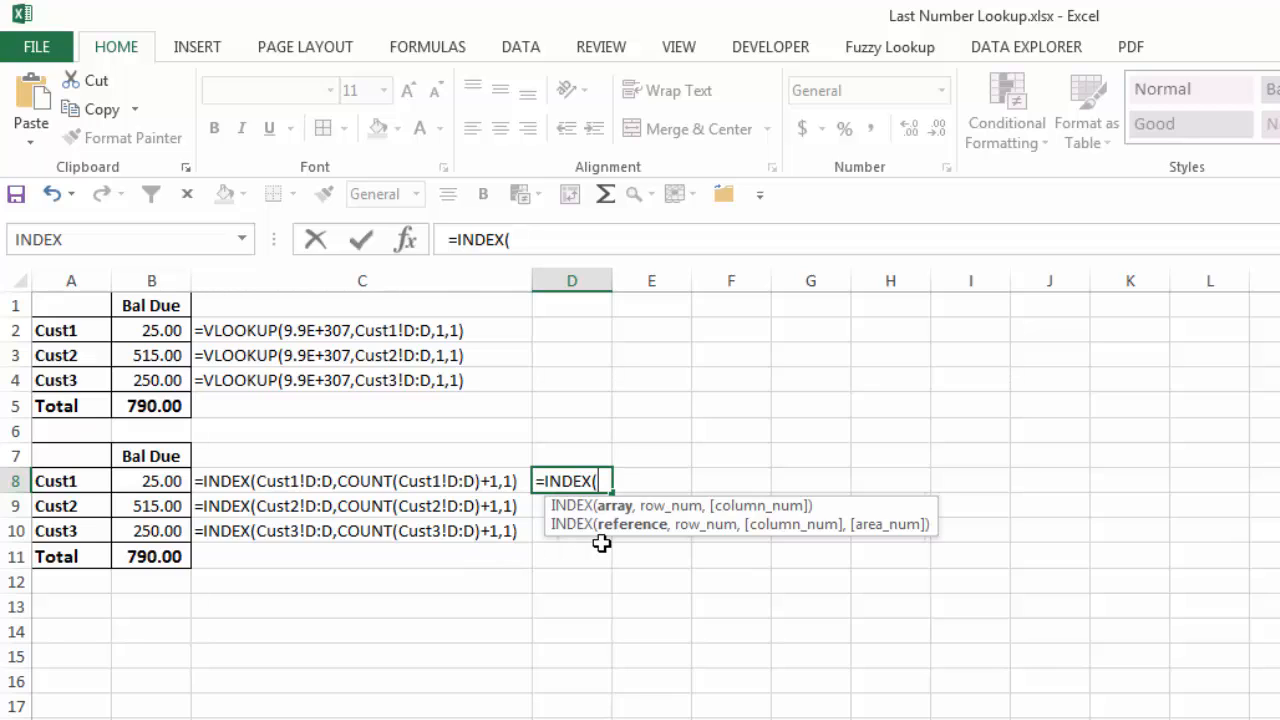
pyautogui.moveTo(503, 473)
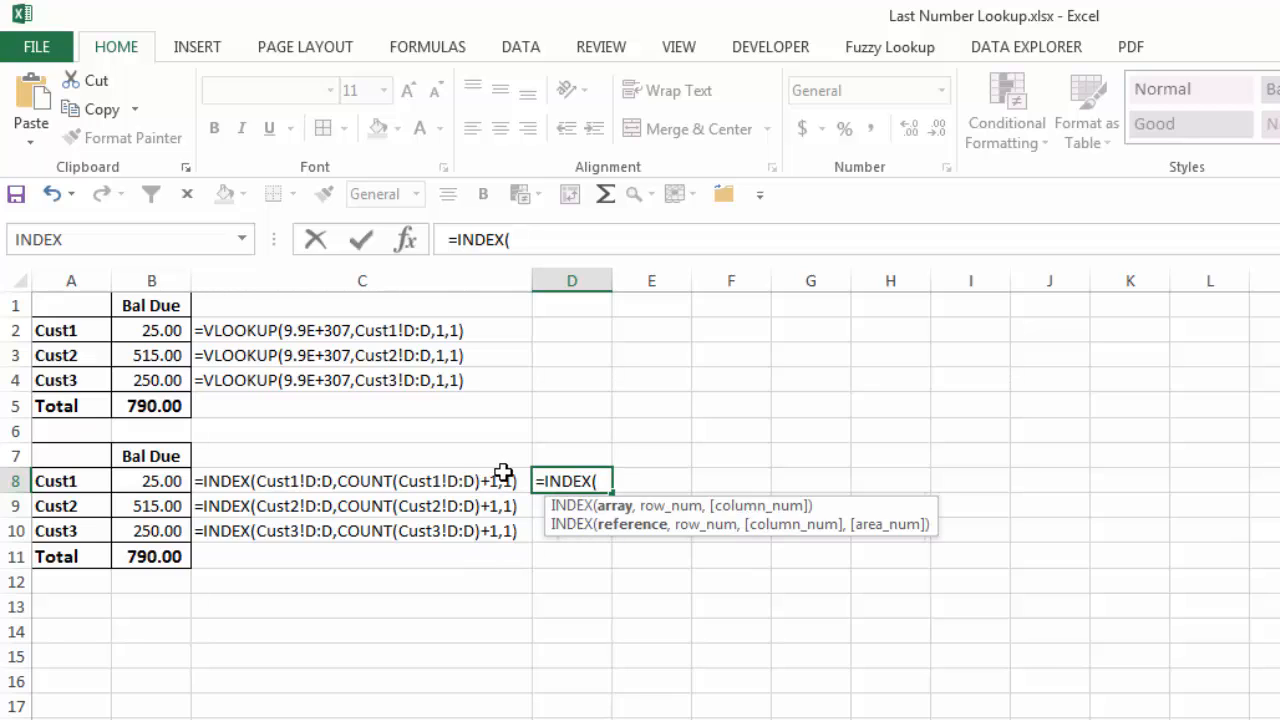
pyautogui.moveTo(521, 537)
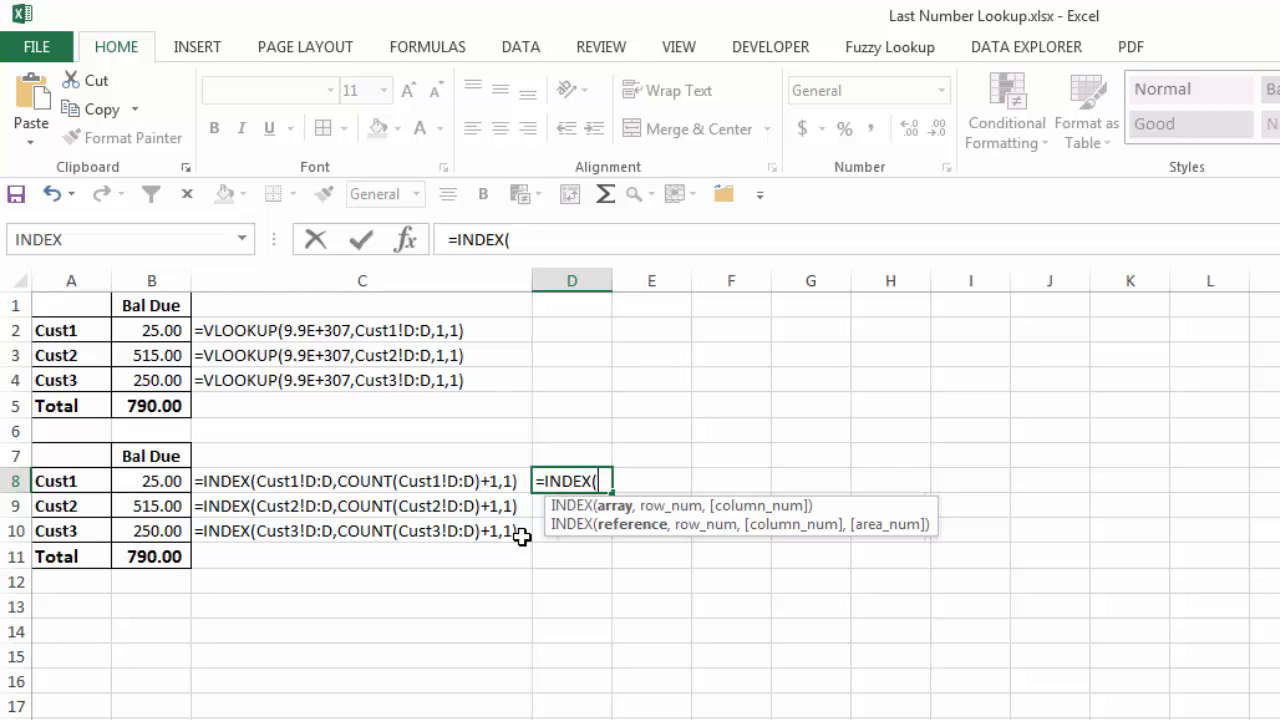
pyautogui.press('Escape')
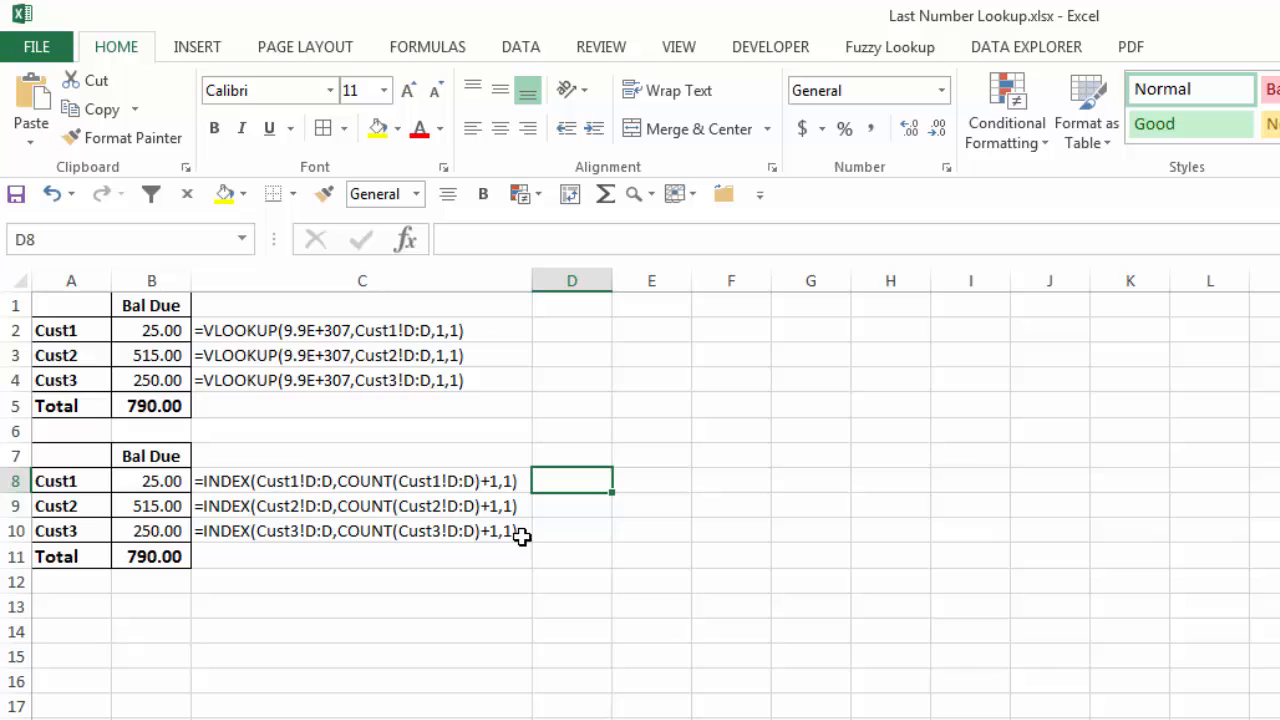
pyautogui.moveTo(330, 485)
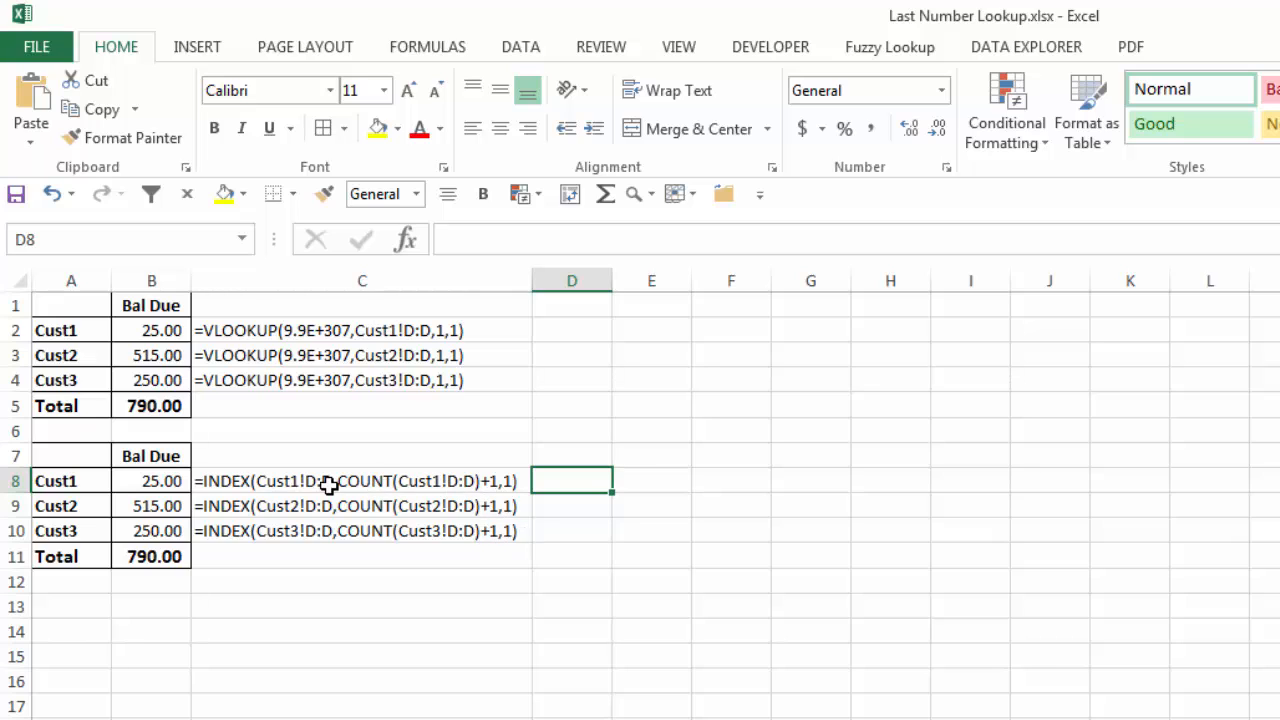
pyautogui.moveTo(385, 531)
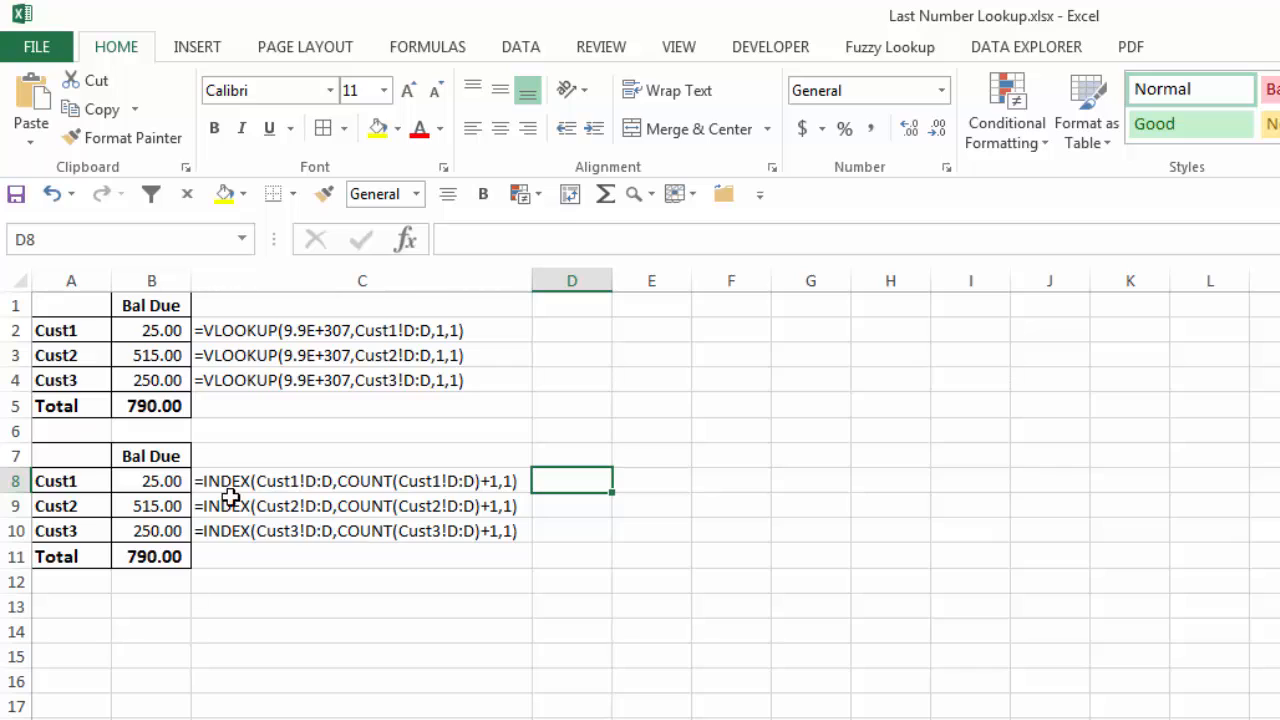
pyautogui.moveTo(342, 505)
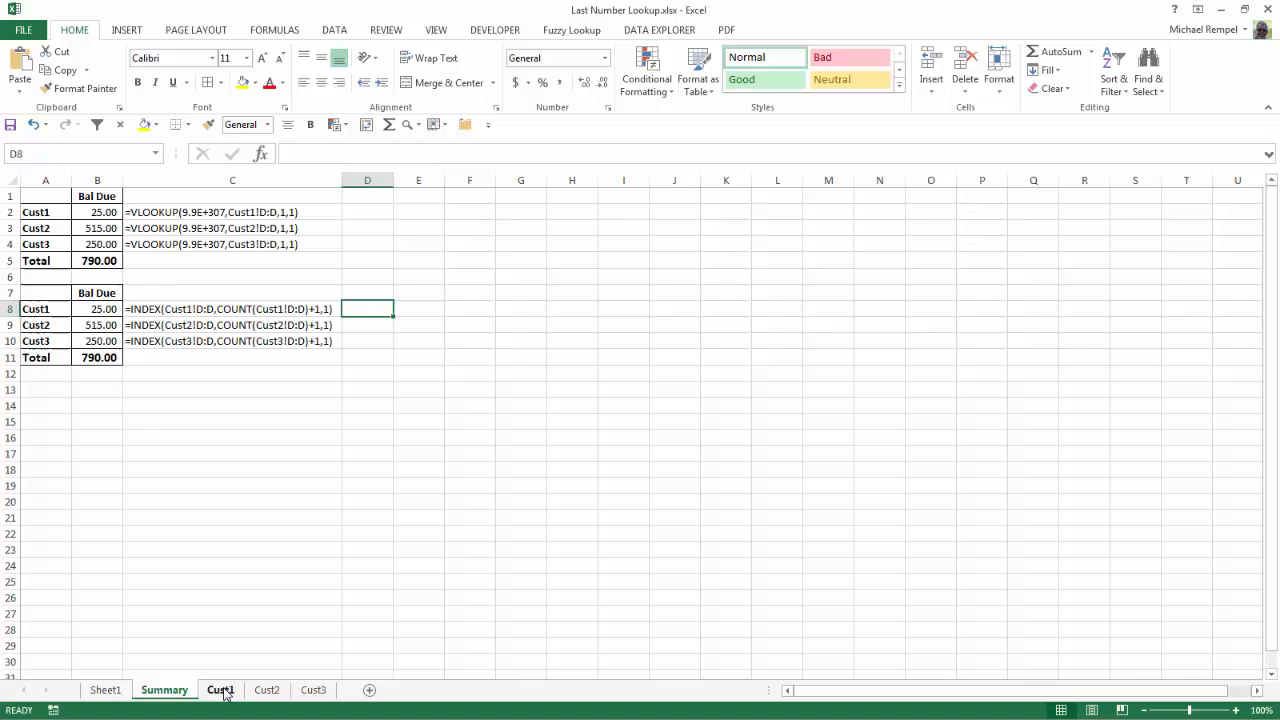
pyautogui.click(220, 690)
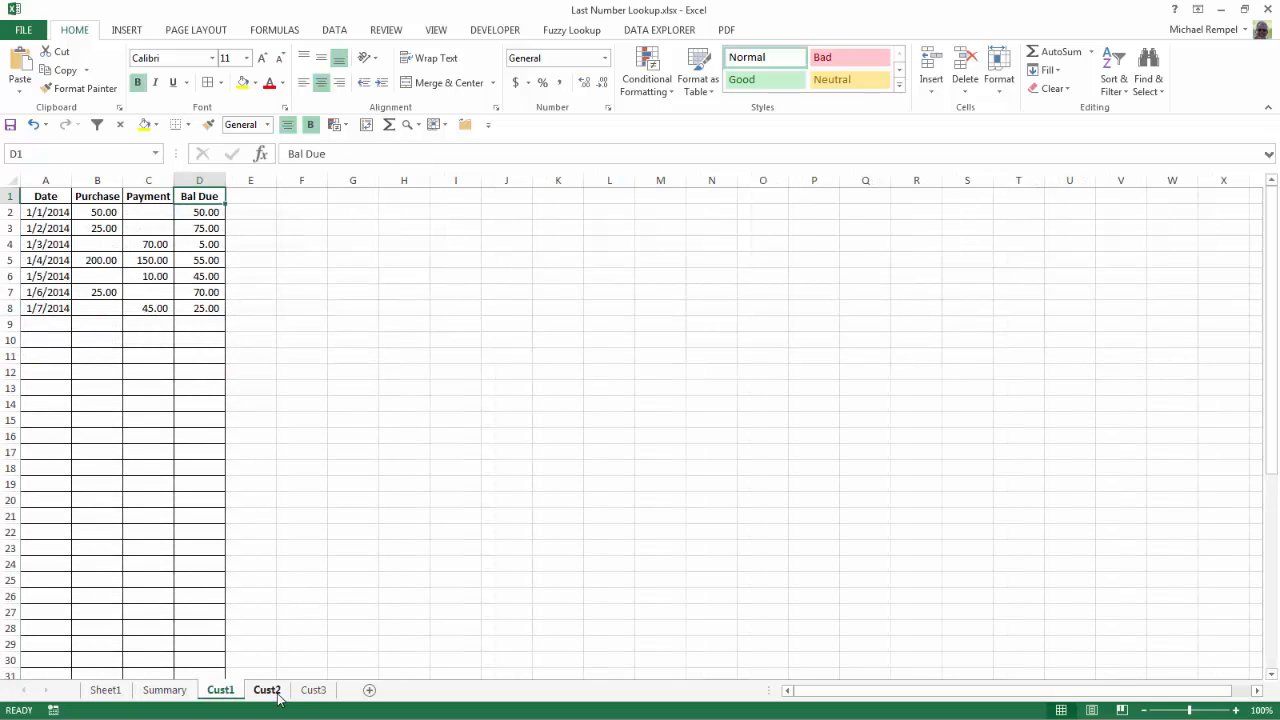
pyautogui.click(266, 689)
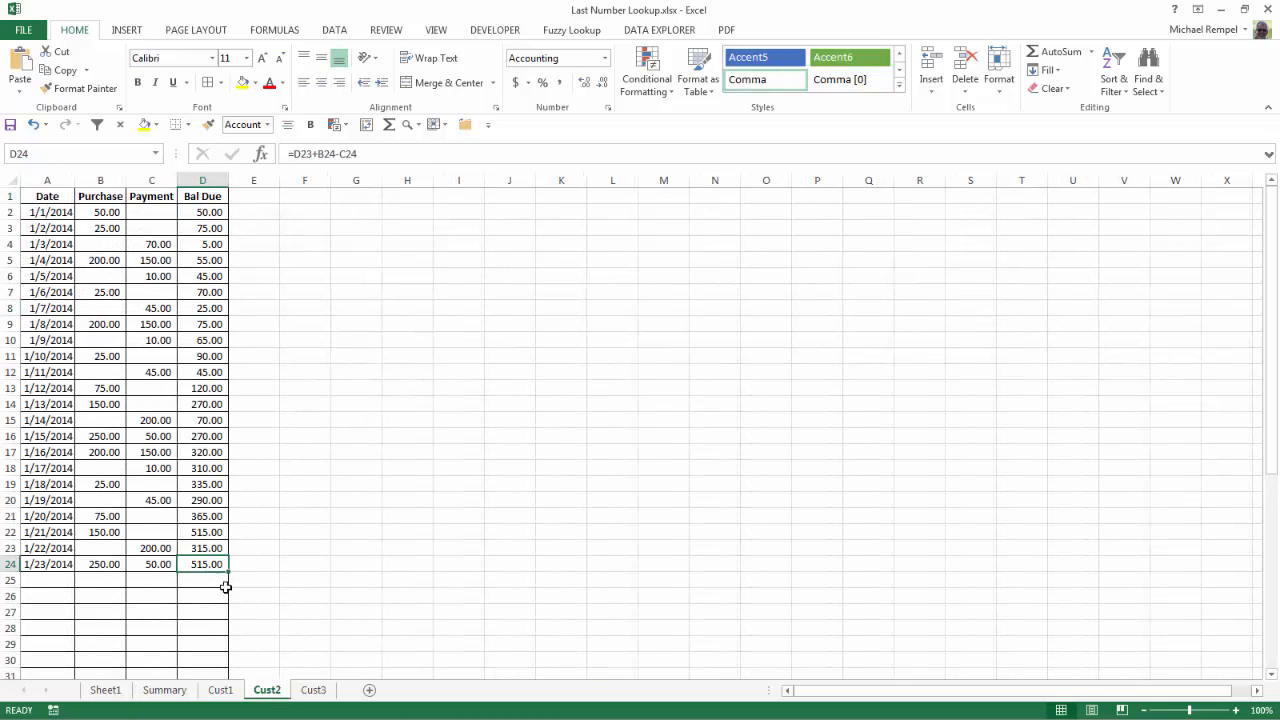
pyautogui.click(313, 690)
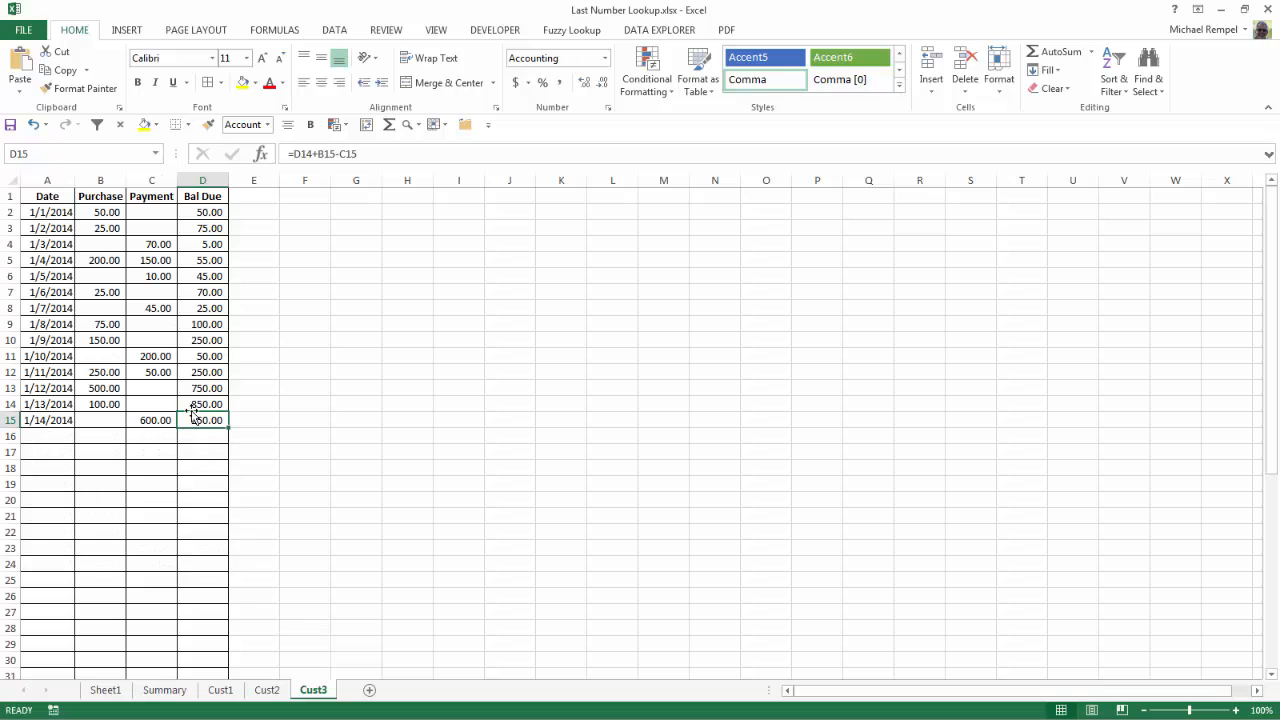
pyautogui.click(164, 689)
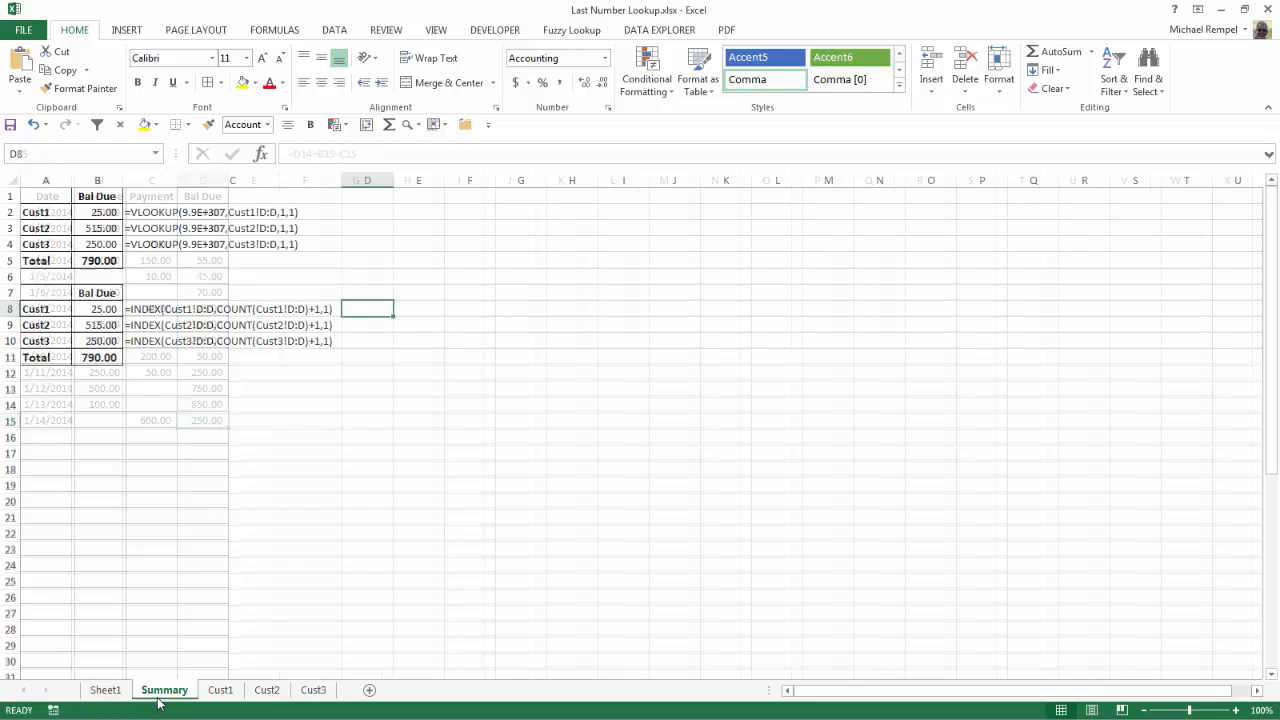